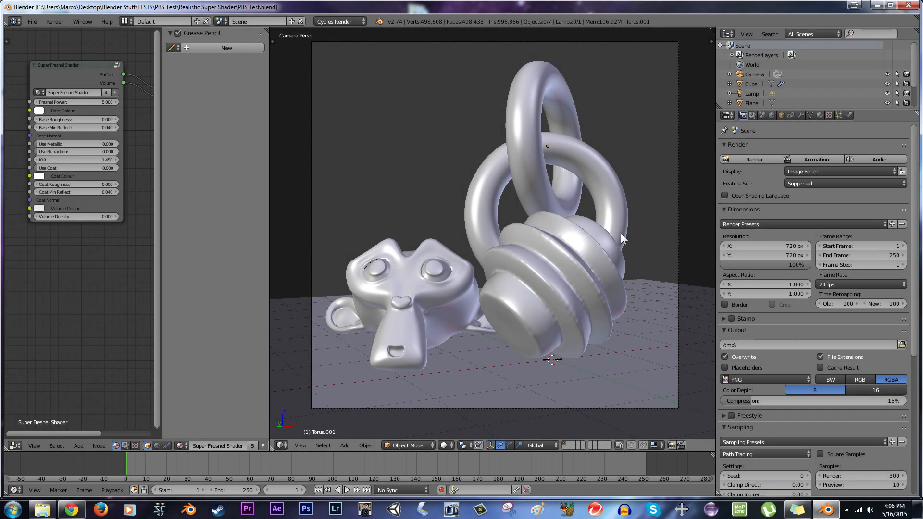
mouse_move(576, 11)
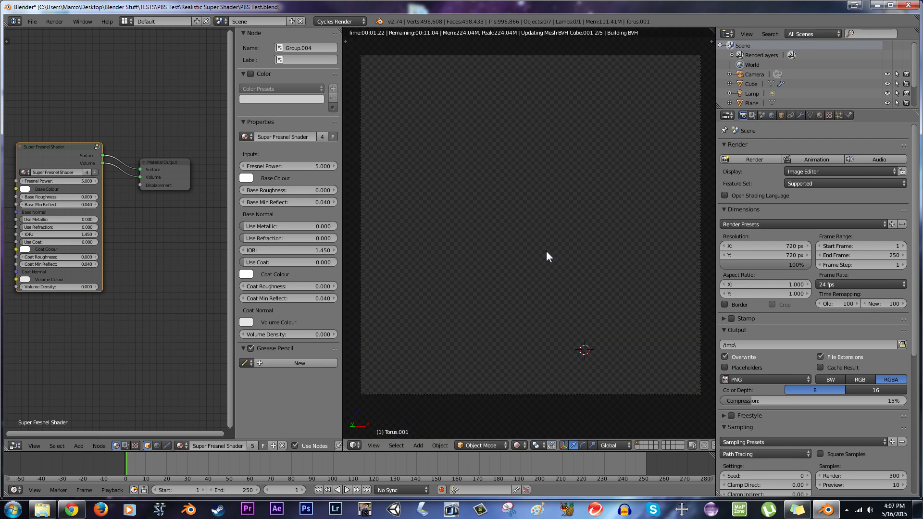
mouse_move(568, 213)
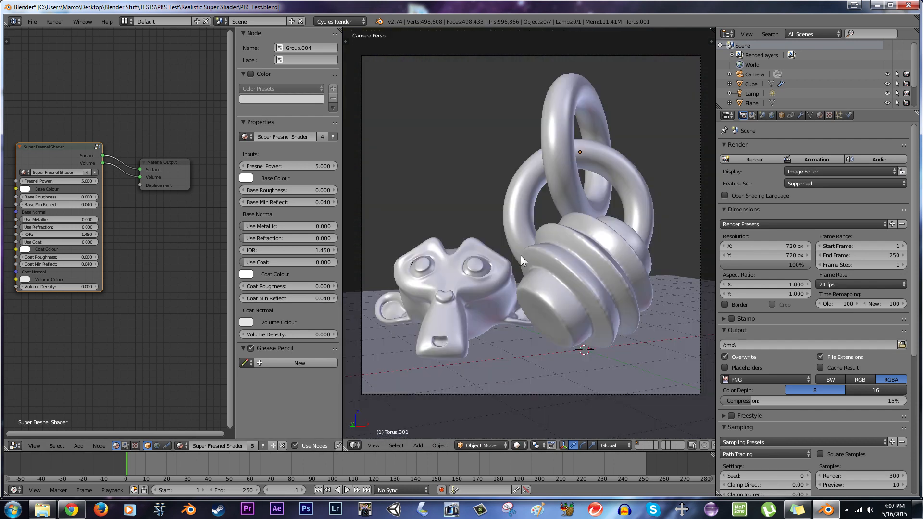
Step: Show the Super Fresnel Shader group inputs in the Node Editor's properties sidebar
click(583, 283)
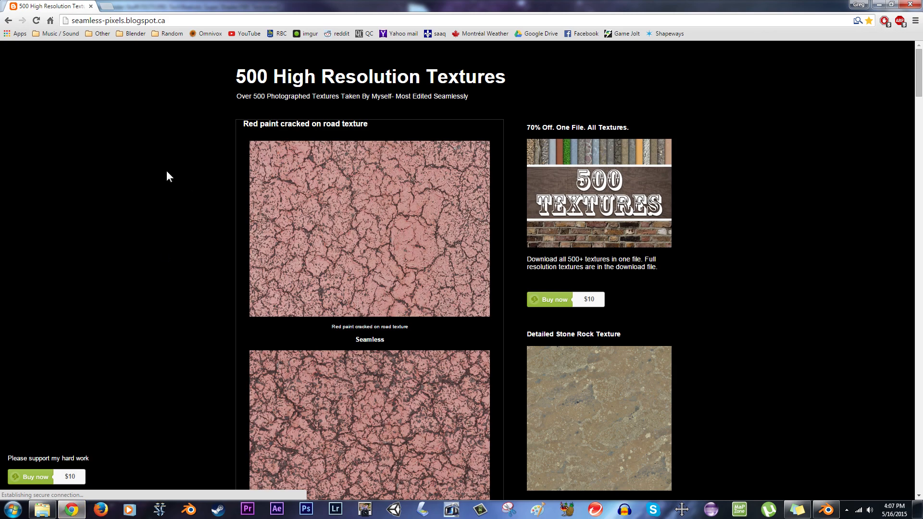
Step: Browse the seamless-pixels texture thumbnails and open the Nice Grungy Wall Surface texture
scroll(down, 3)
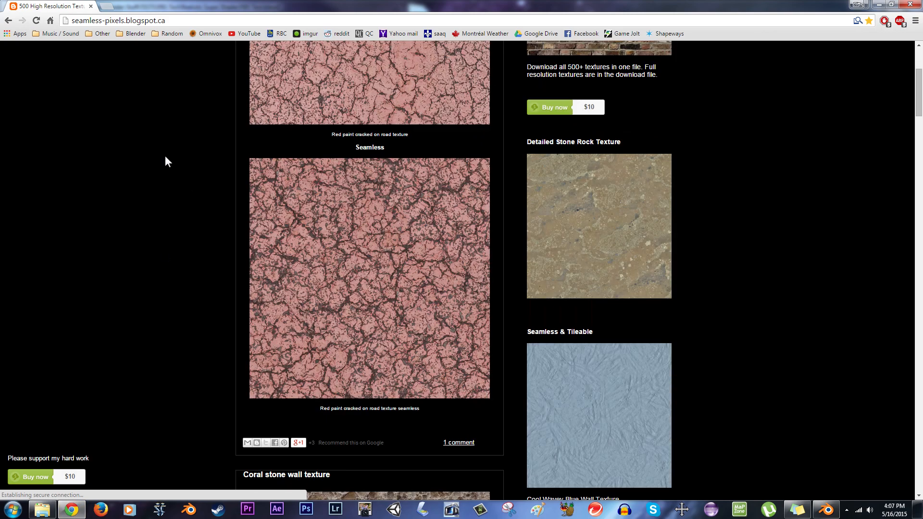
scroll(down, 3)
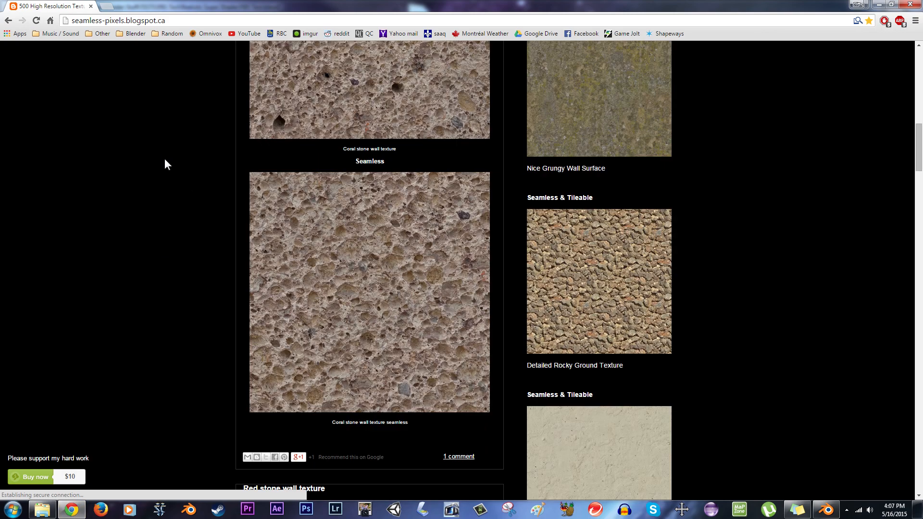
scroll(down, 3)
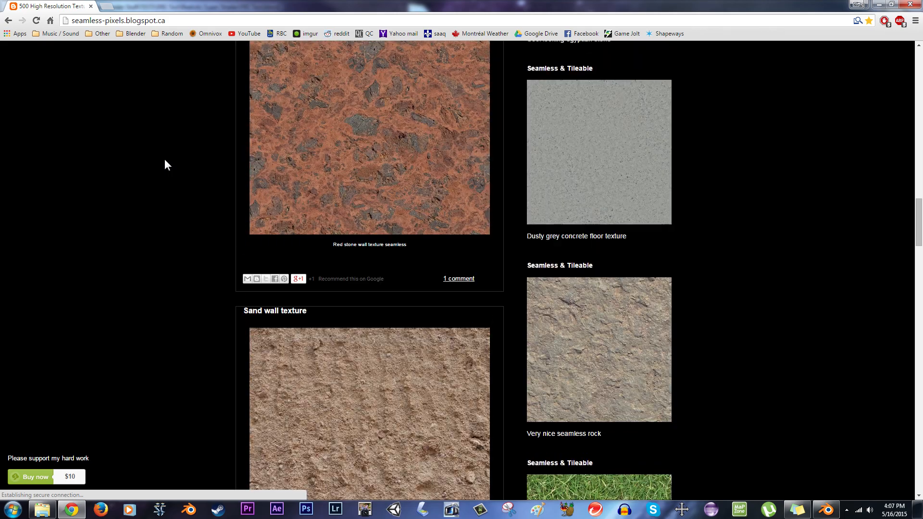
scroll(down, 3)
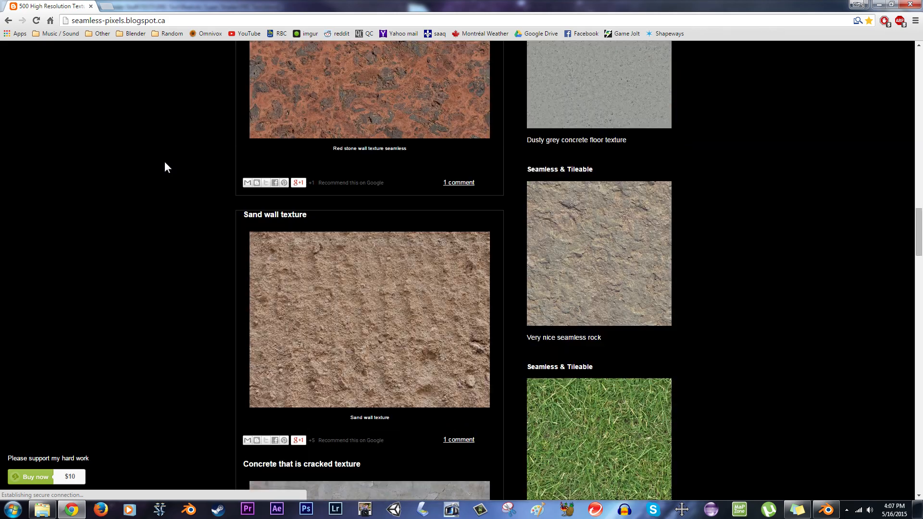
scroll(up, 3)
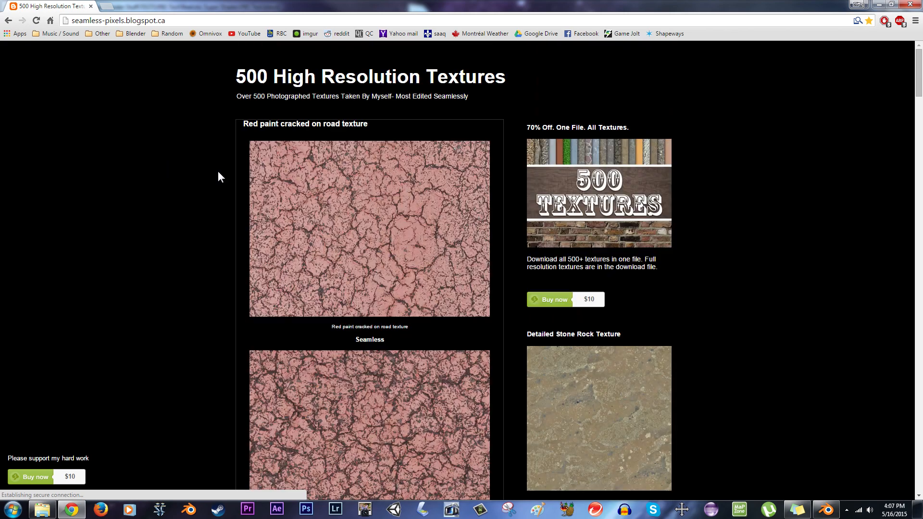
mouse_move(724, 286)
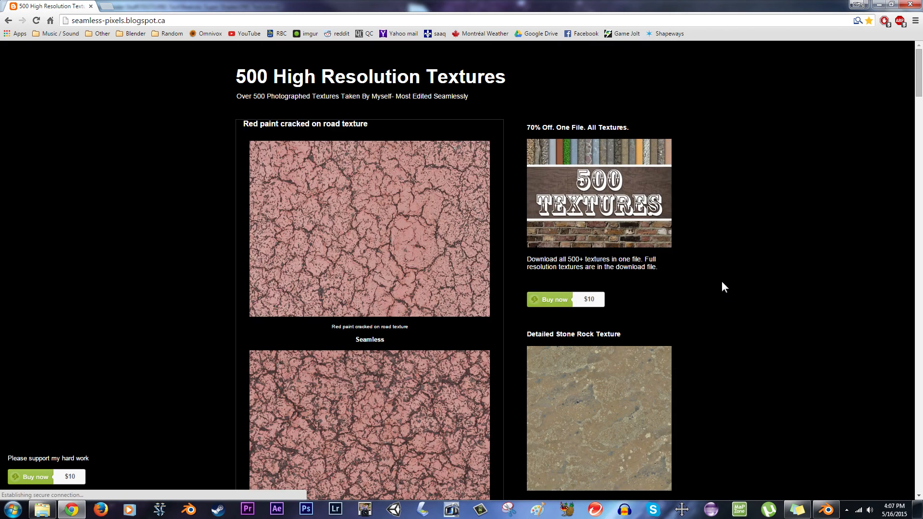
scroll(down, 3)
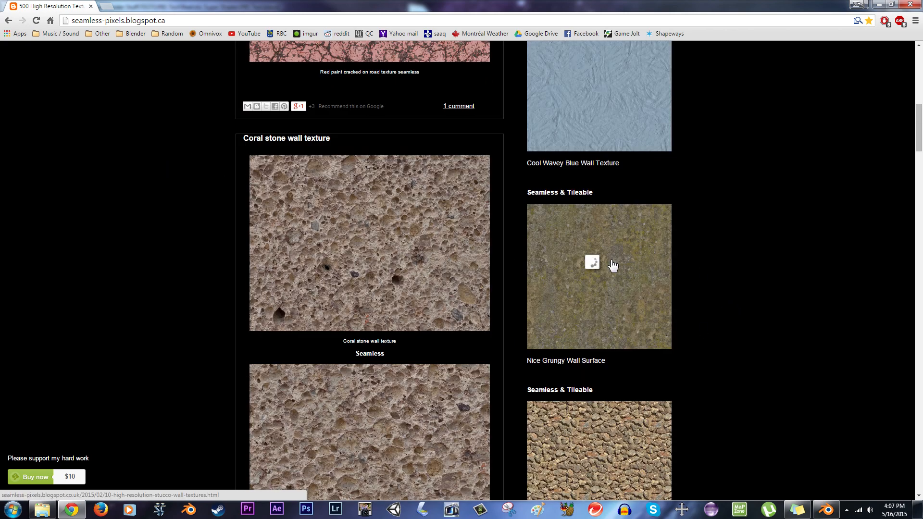
click(599, 276)
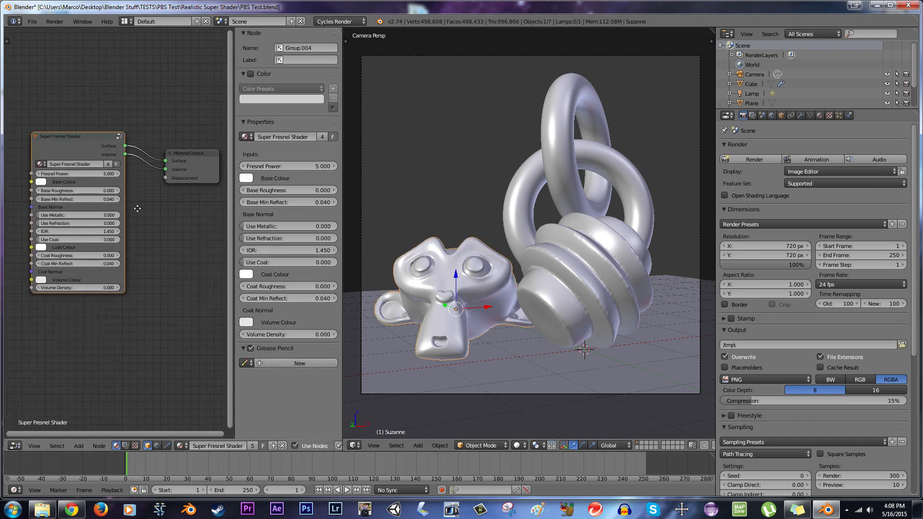
Step: Enlarge the Super Fresnel Shader node so its inputs are readable beside the panel
drag(77, 136, 106, 108)
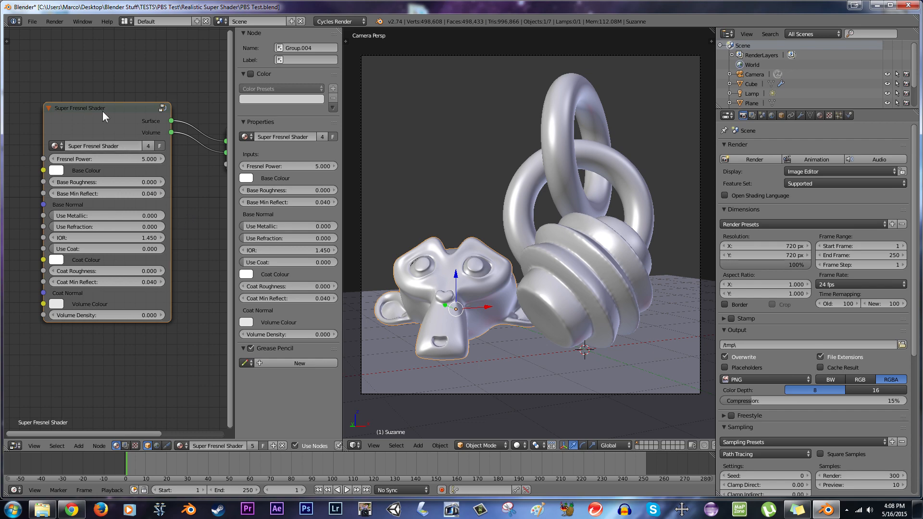
mouse_move(179, 184)
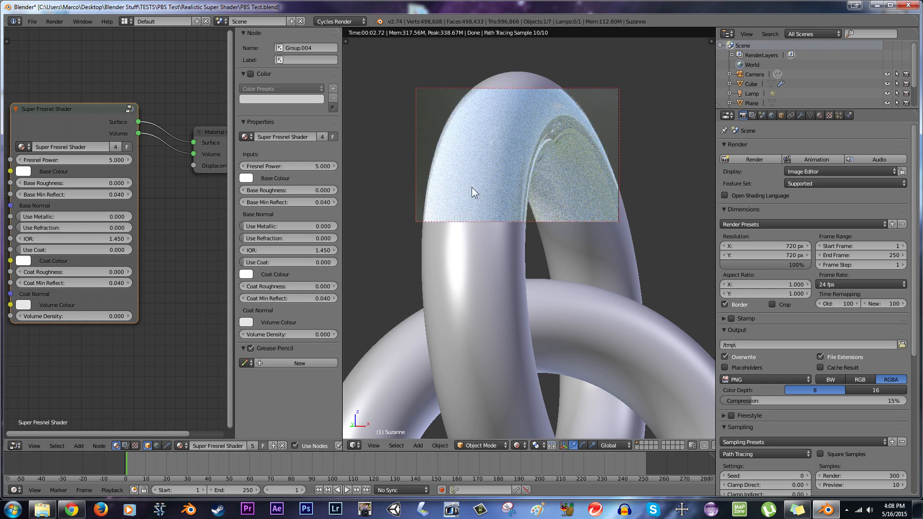
mouse_move(509, 173)
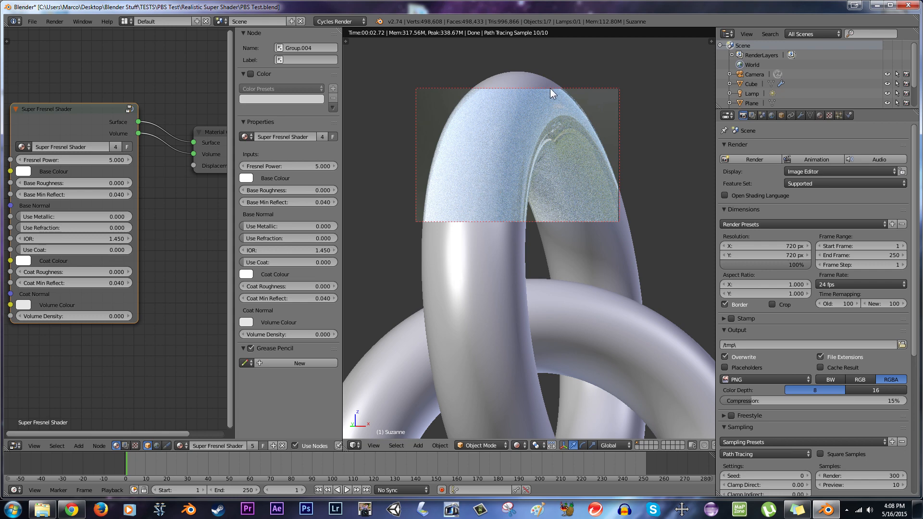
mouse_move(612, 162)
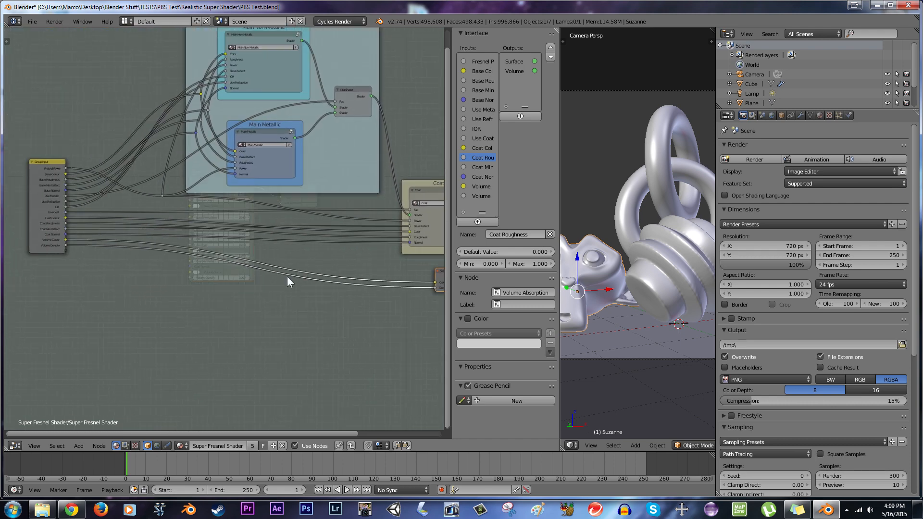
mouse_move(272, 261)
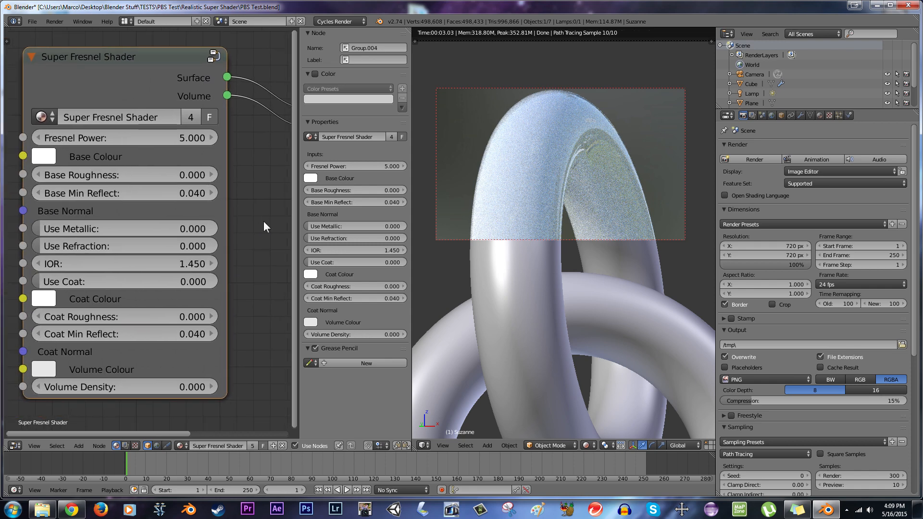
mouse_move(256, 210)
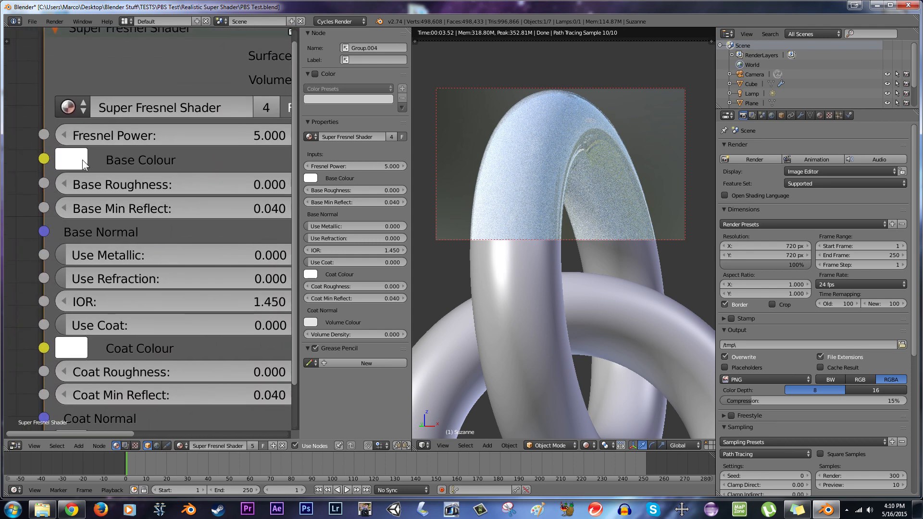
Step: Tint the torus blue, try Base Roughness 0.500 and 0.600, then reset it to 0
click(71, 159)
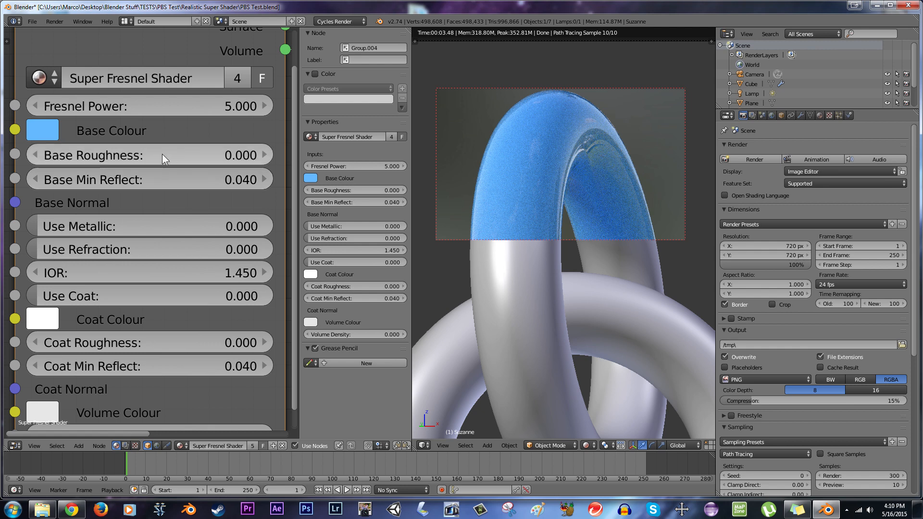
mouse_move(592, 119)
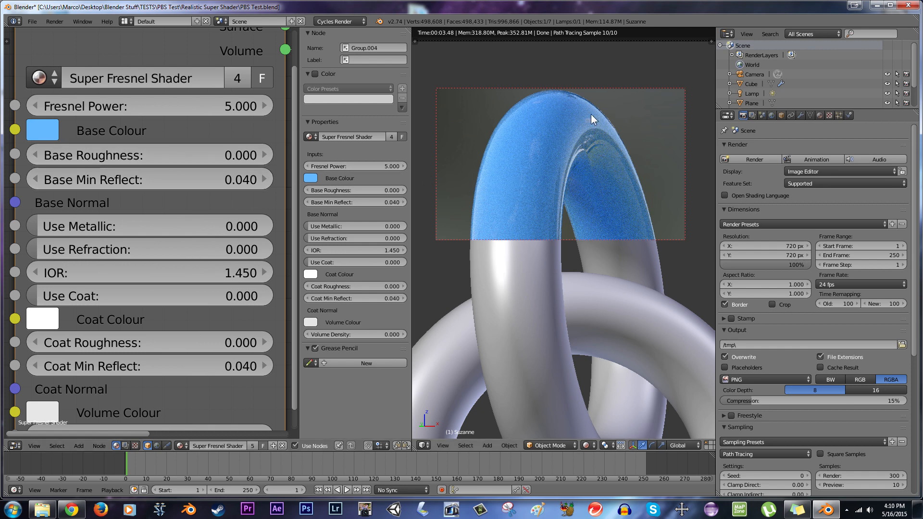
mouse_move(200, 155)
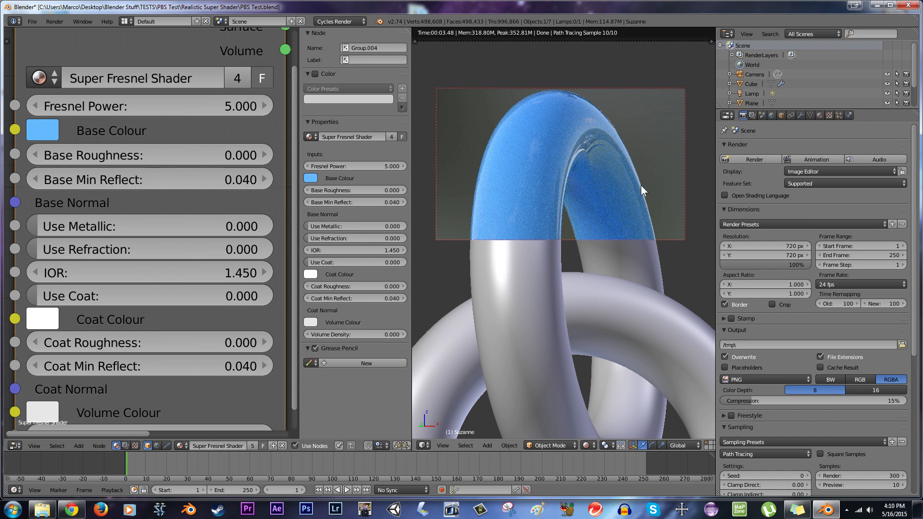
click(266, 155)
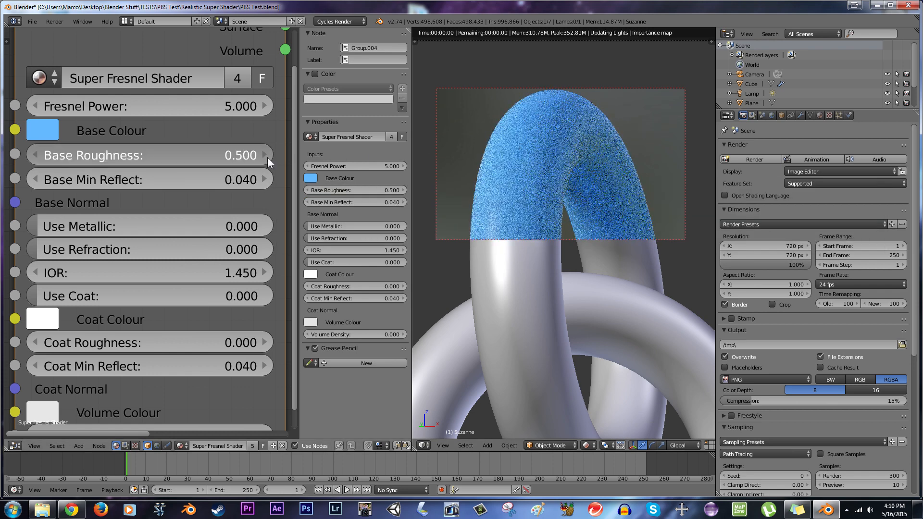
click(264, 154)
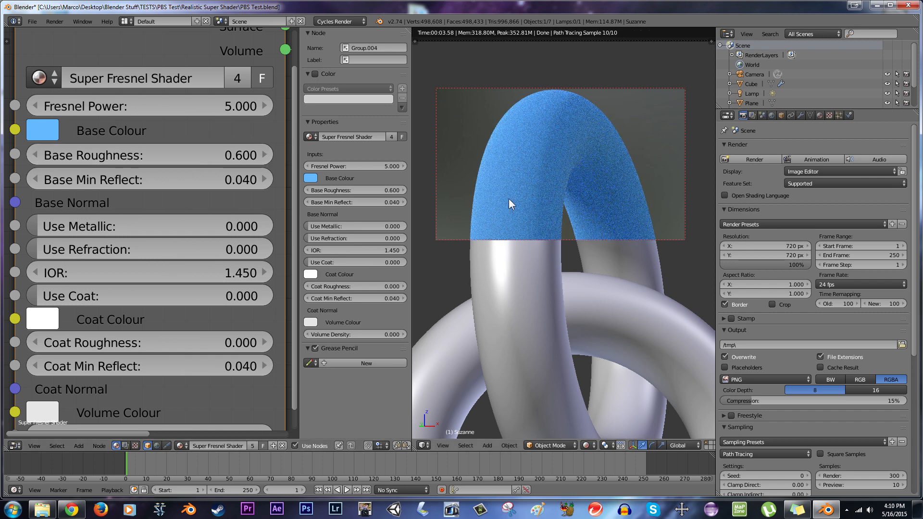
mouse_move(253, 191)
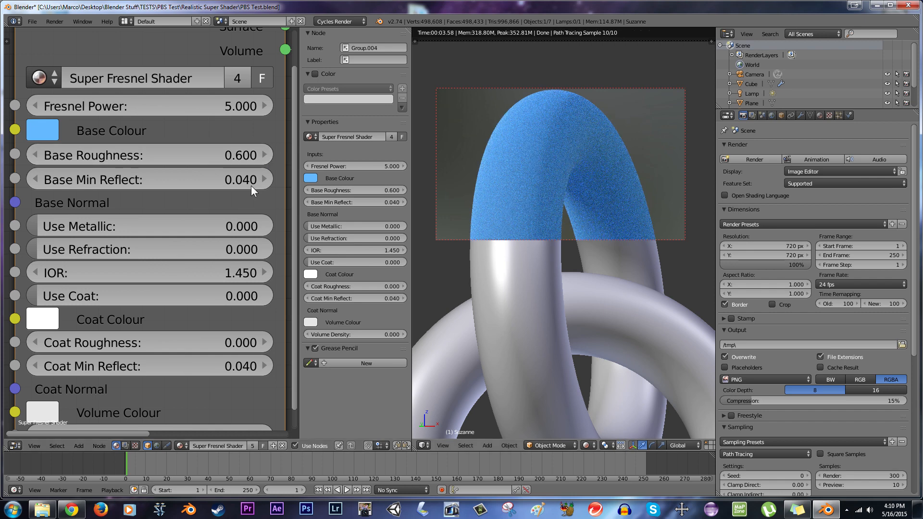
click(150, 155)
text(0.000)
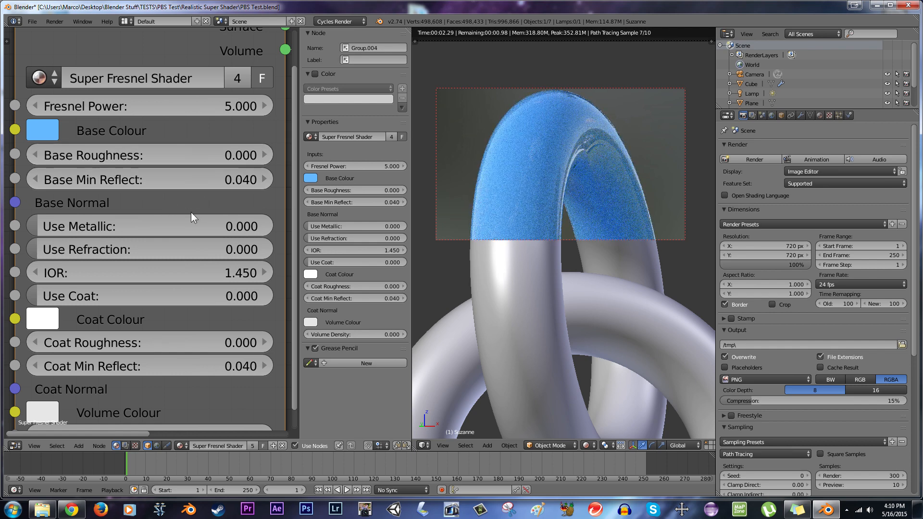
mouse_move(568, 213)
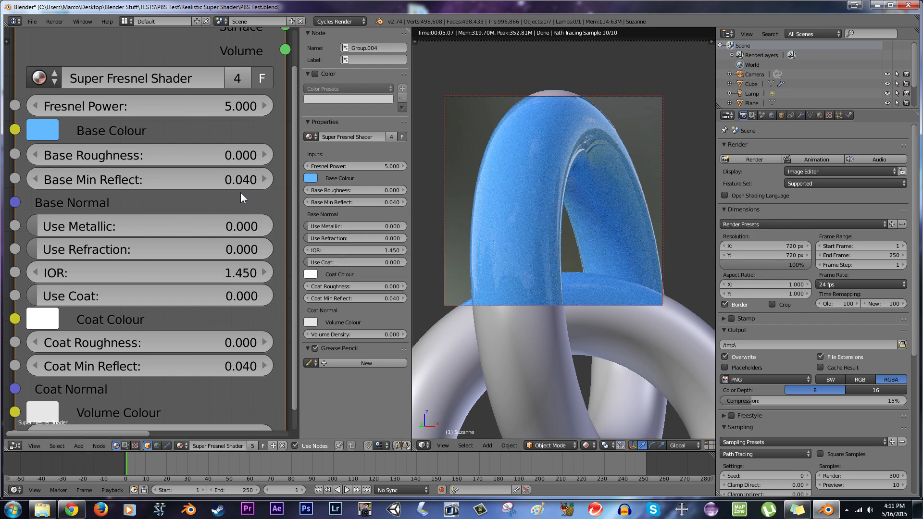
mouse_move(264, 205)
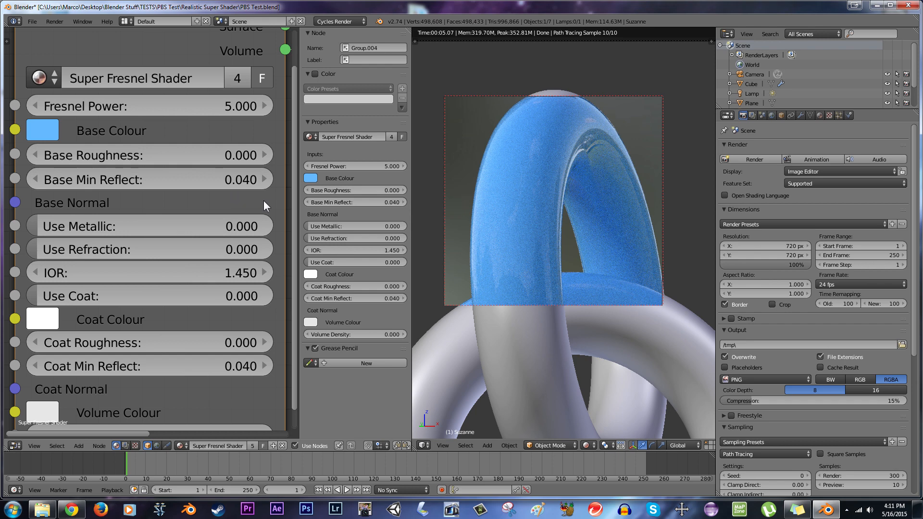
mouse_move(260, 204)
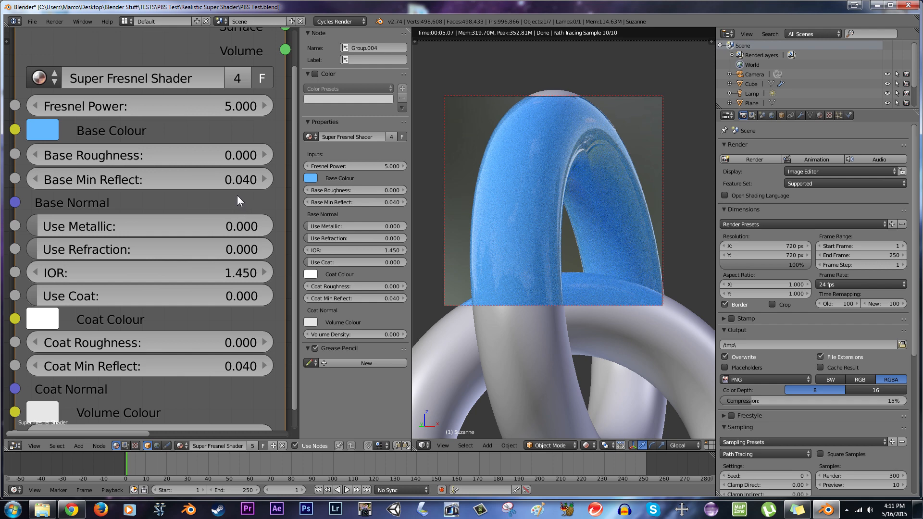
mouse_move(228, 201)
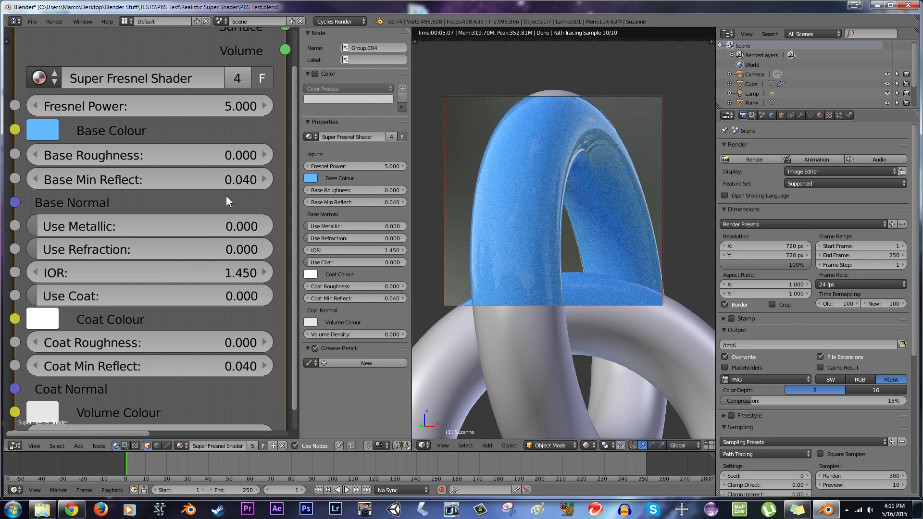
mouse_move(215, 191)
text(1)
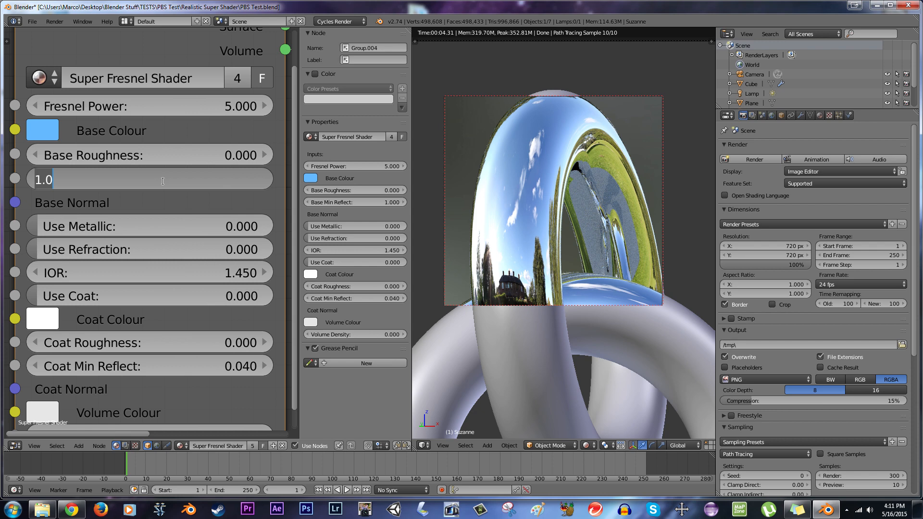
text(0.200)
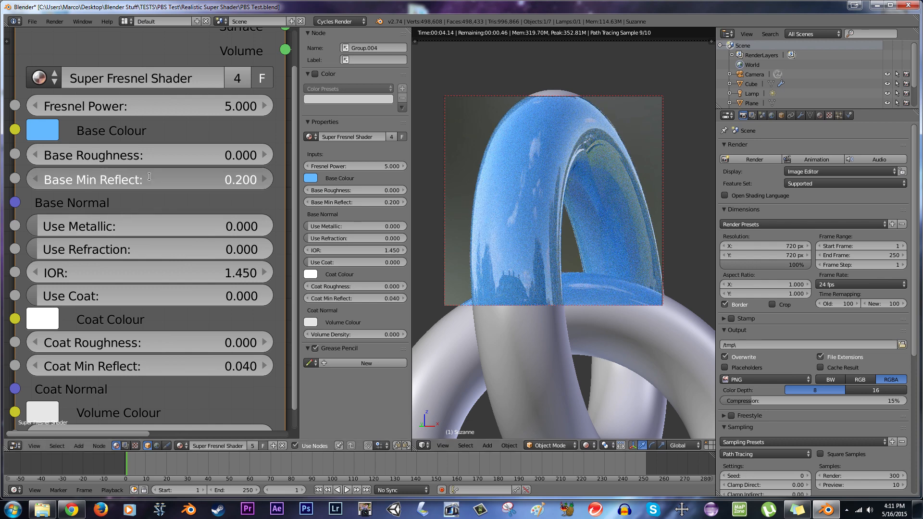
click(149, 179)
text(0.040)
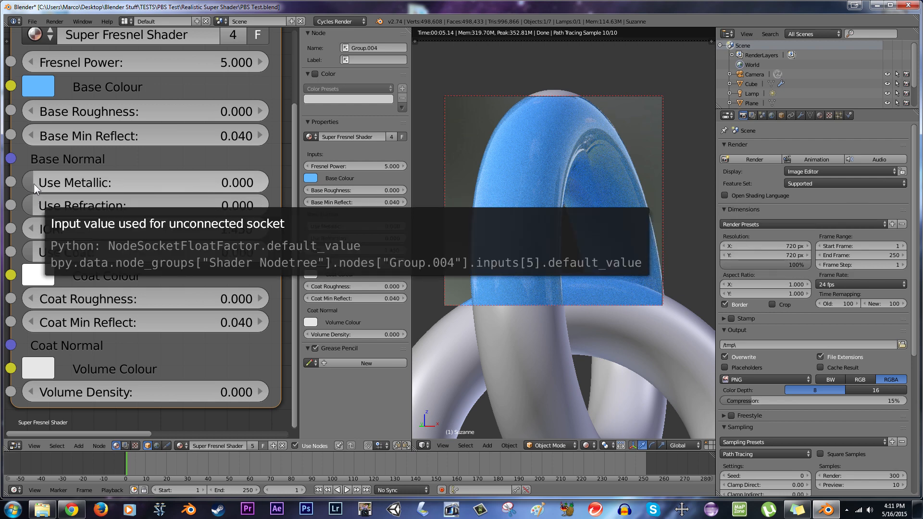
mouse_move(194, 171)
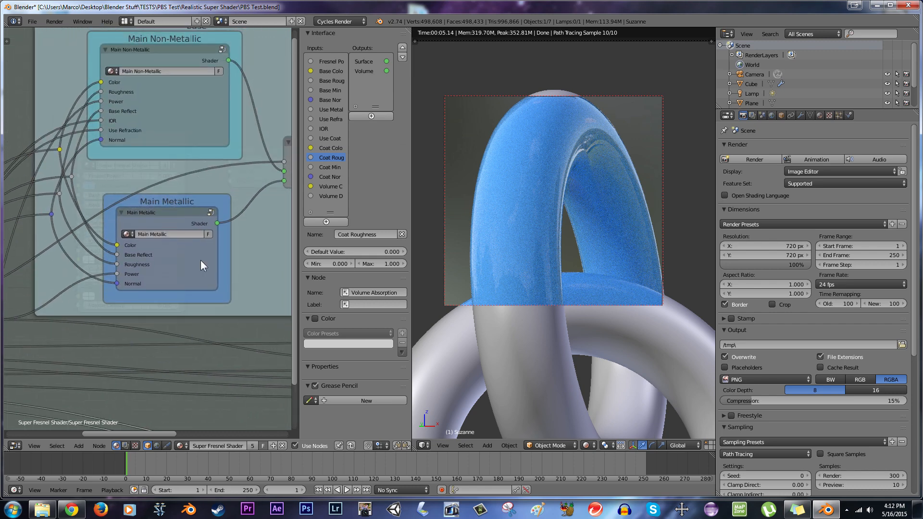
mouse_move(185, 229)
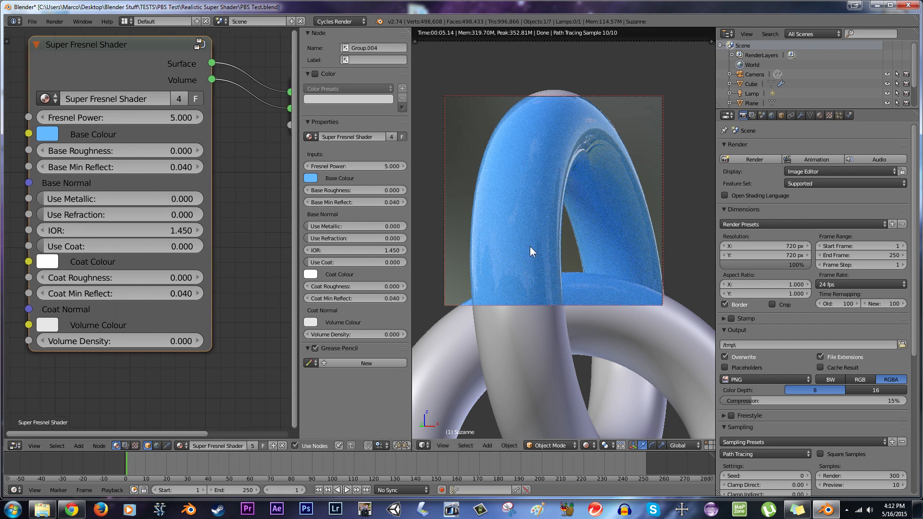
mouse_move(539, 156)
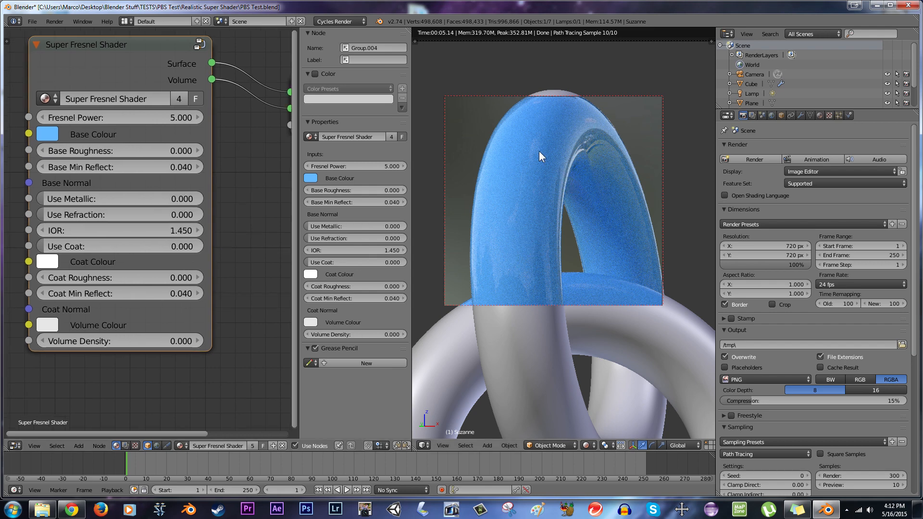
mouse_move(518, 276)
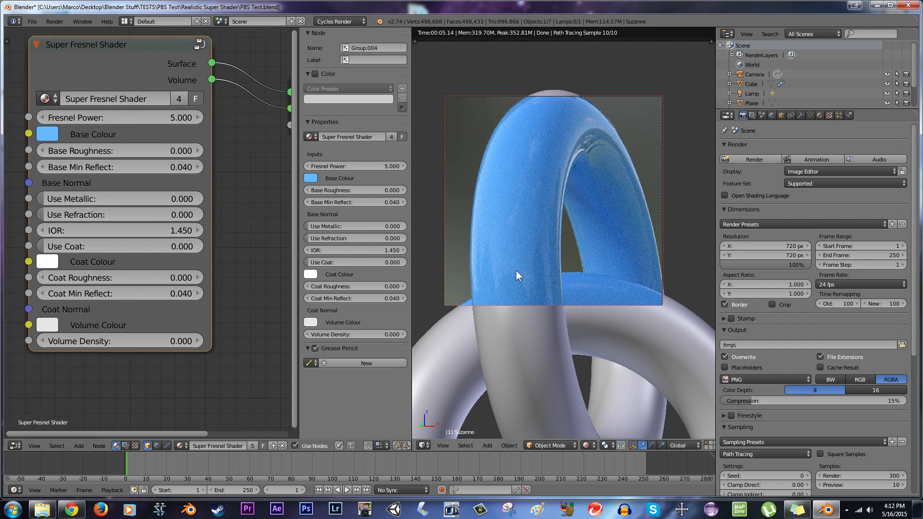
mouse_move(558, 257)
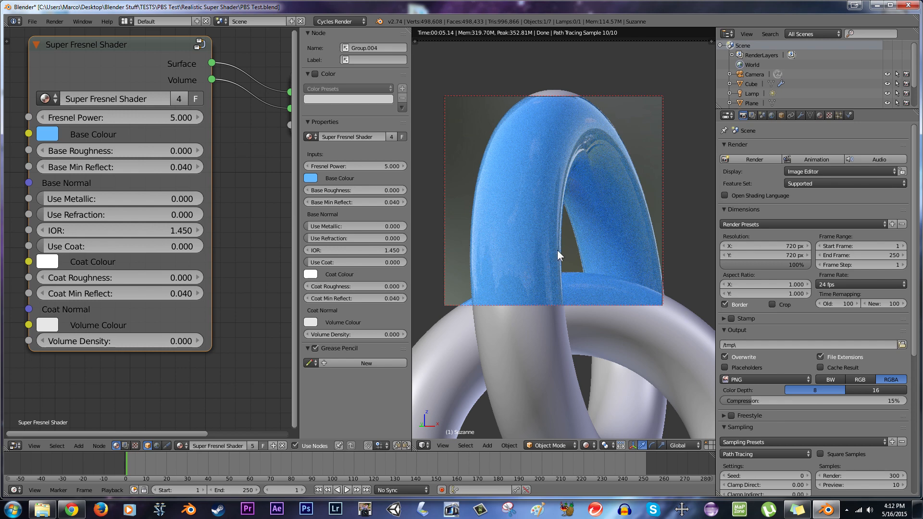
mouse_move(523, 213)
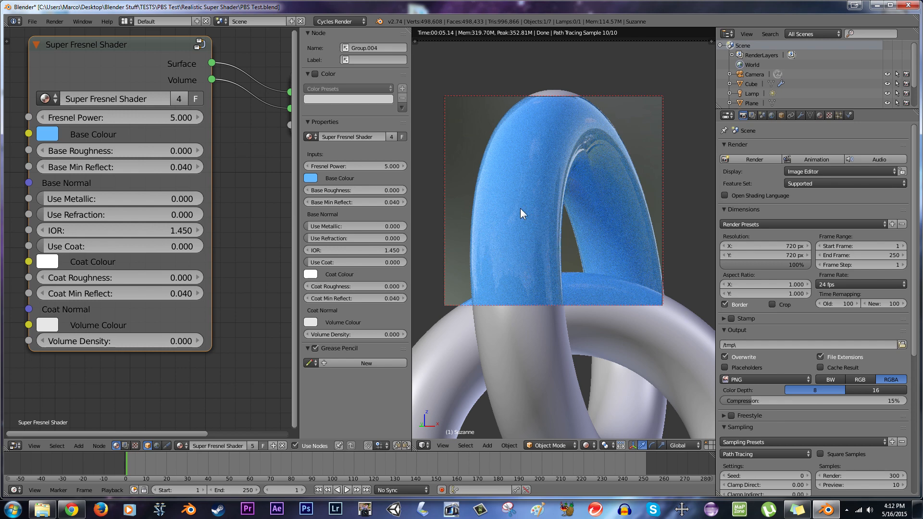
mouse_move(625, 138)
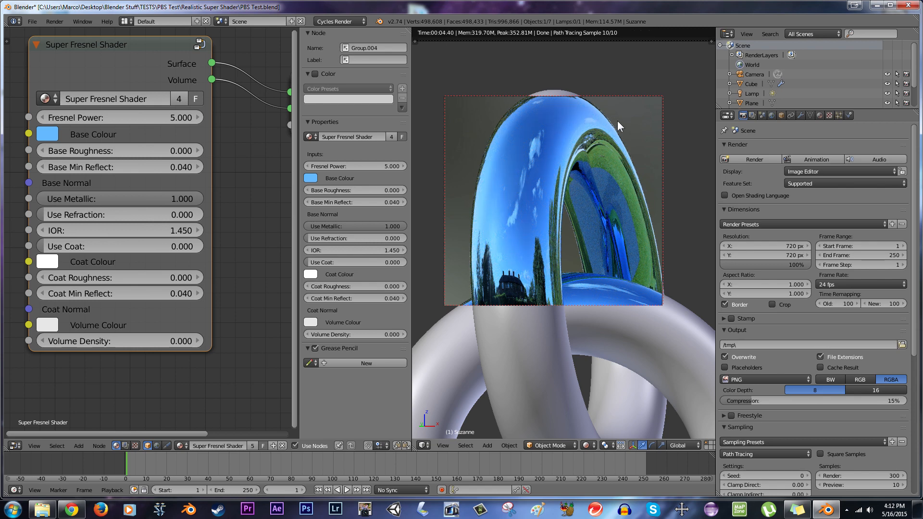
mouse_move(640, 176)
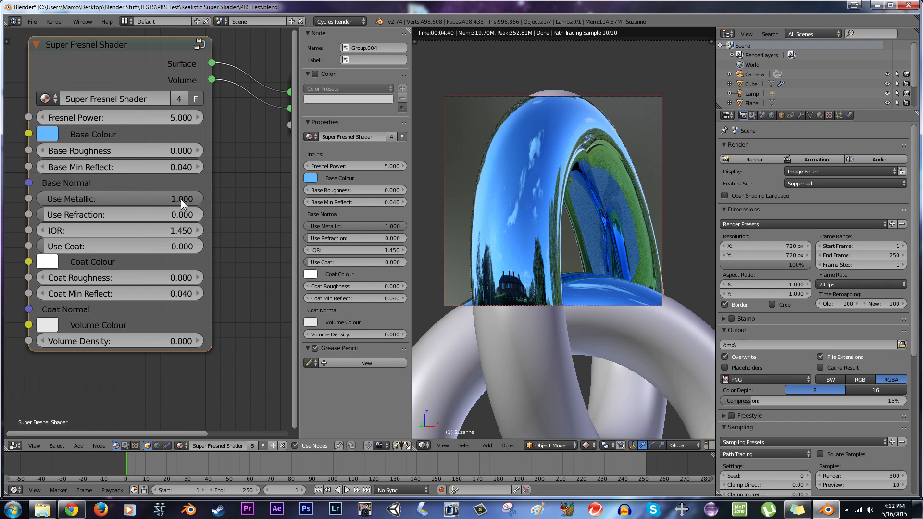
Step: Set Use Metallic back to 0 and Use Refraction to 1
click(120, 199)
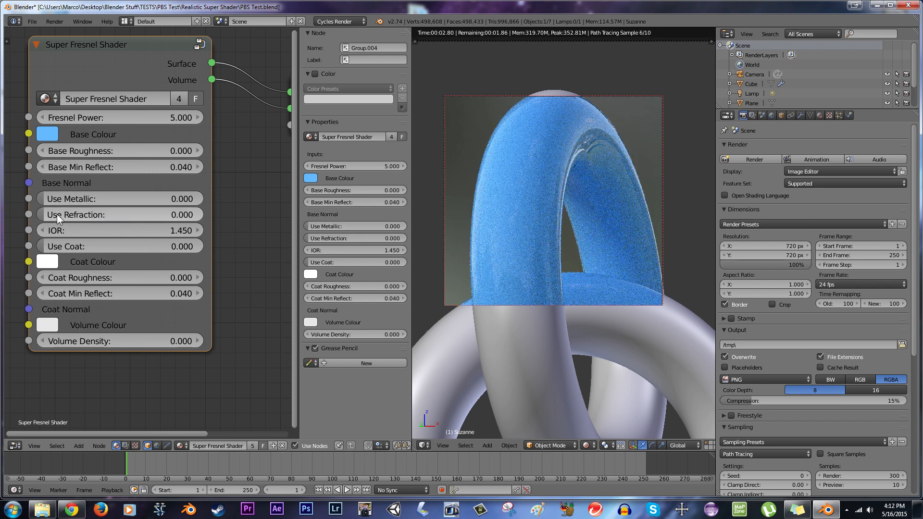
click(120, 215)
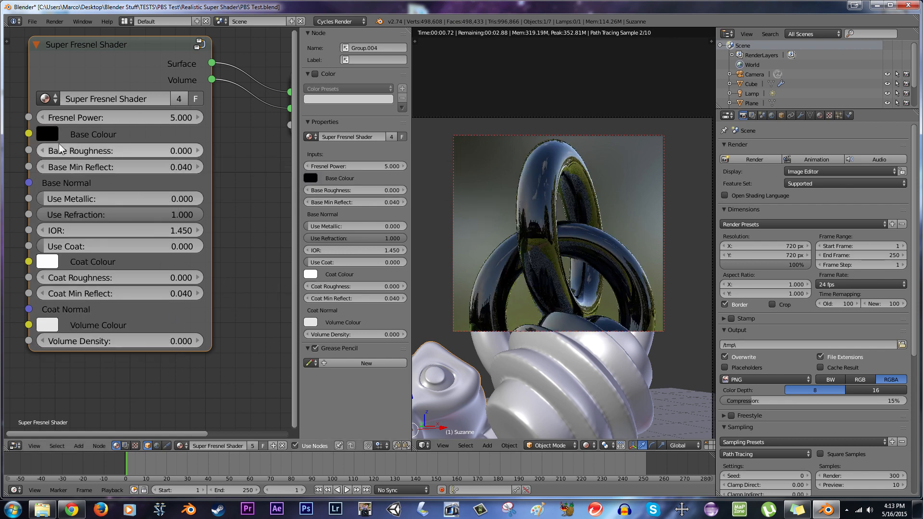
Step: Set the Super Fresnel Shader Base Colour to white for clear glass
click(48, 134)
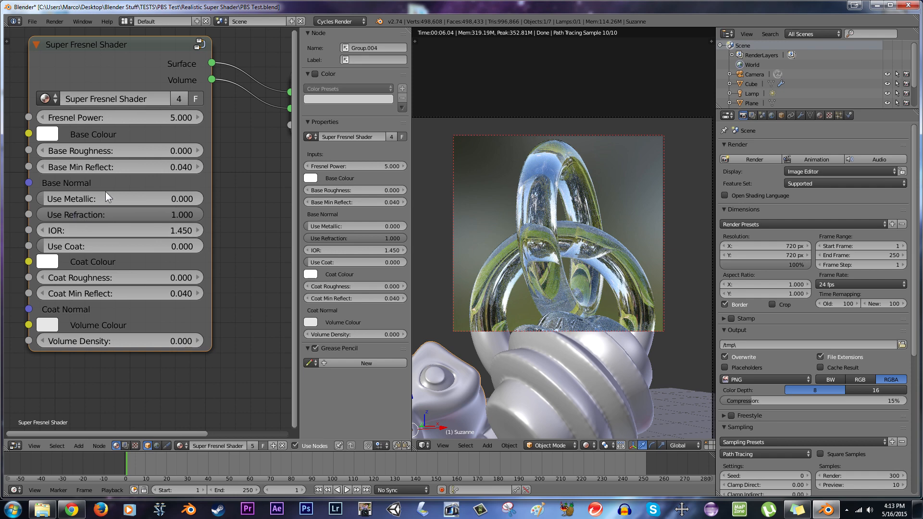
mouse_move(114, 170)
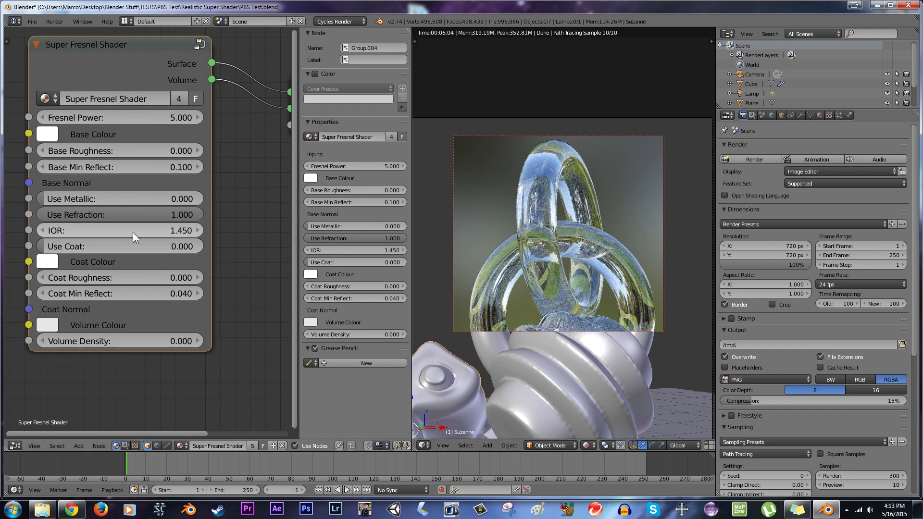
mouse_move(166, 249)
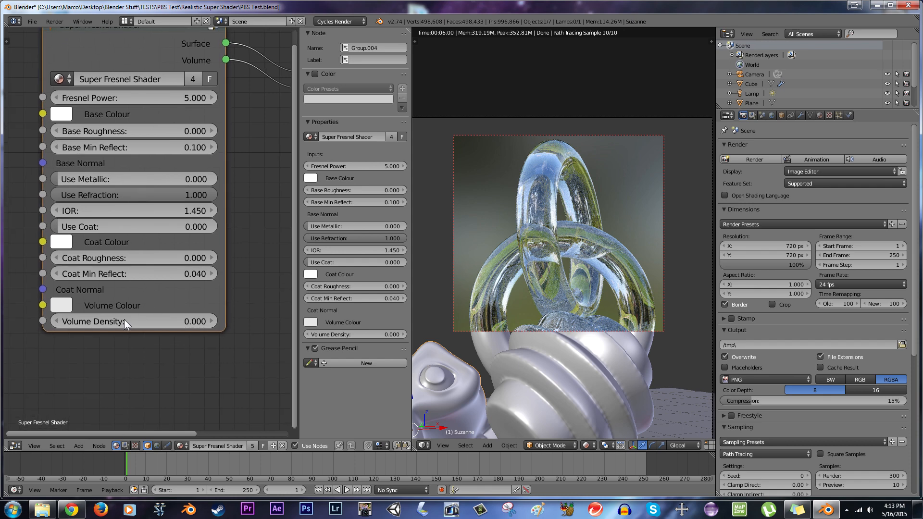
mouse_move(69, 334)
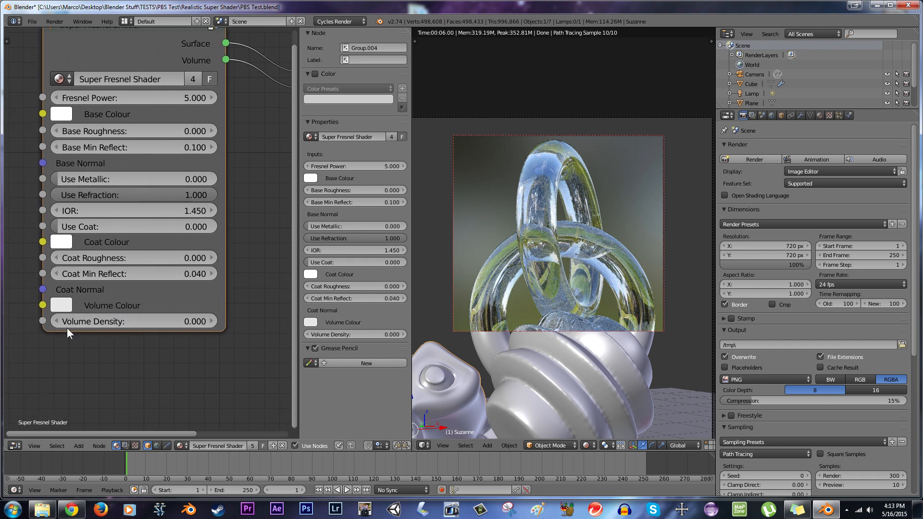
click(61, 113)
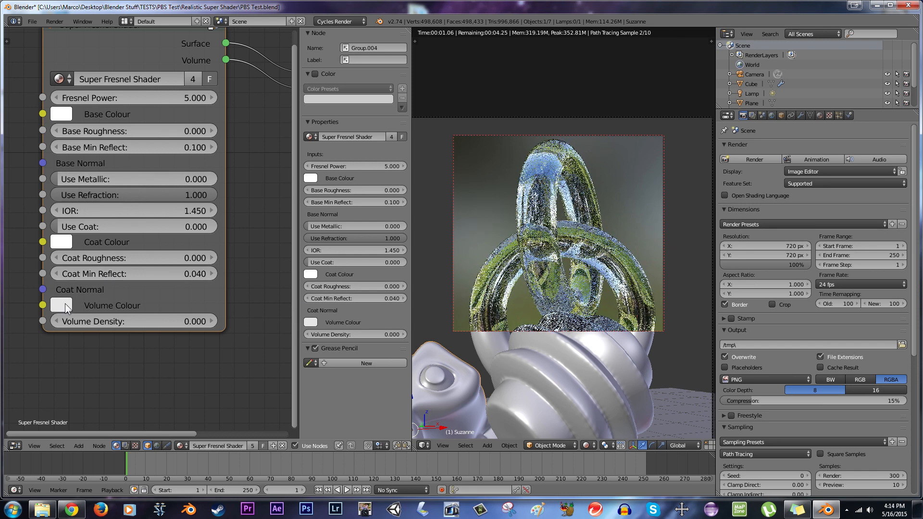
mouse_move(67, 307)
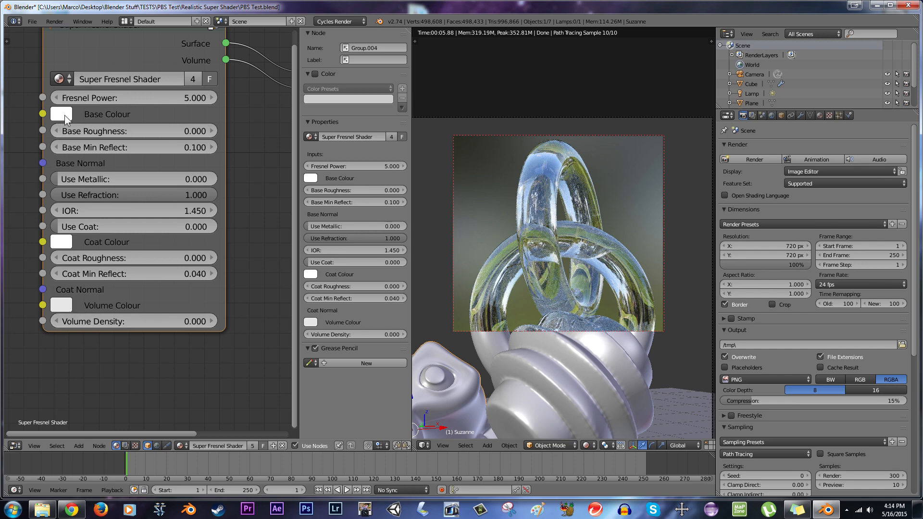
click(61, 115)
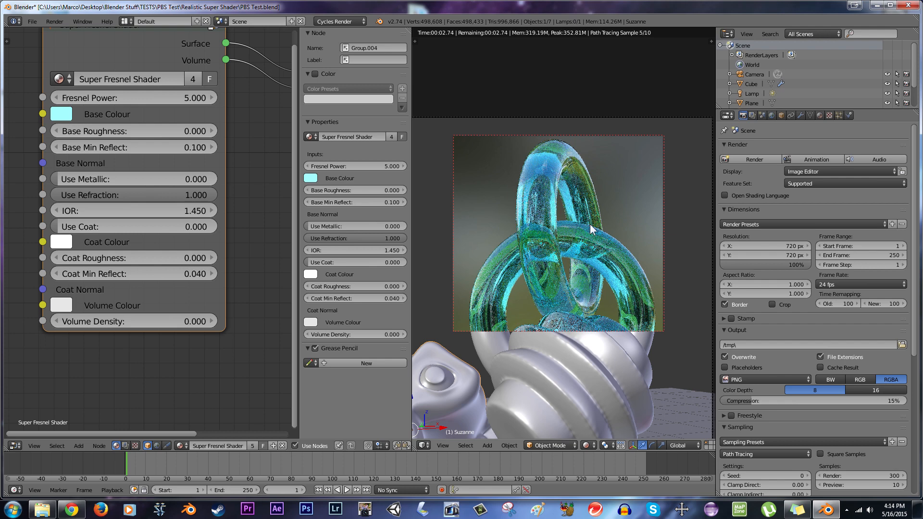
mouse_move(516, 259)
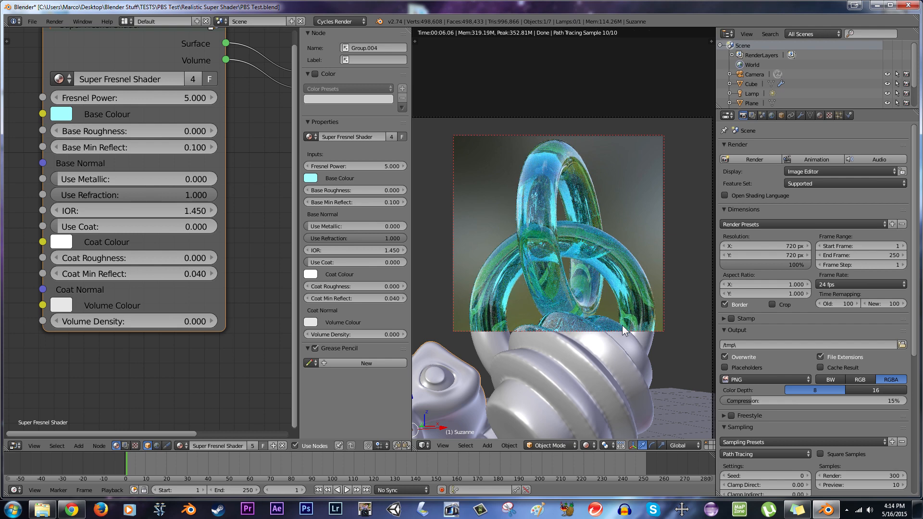
mouse_move(605, 264)
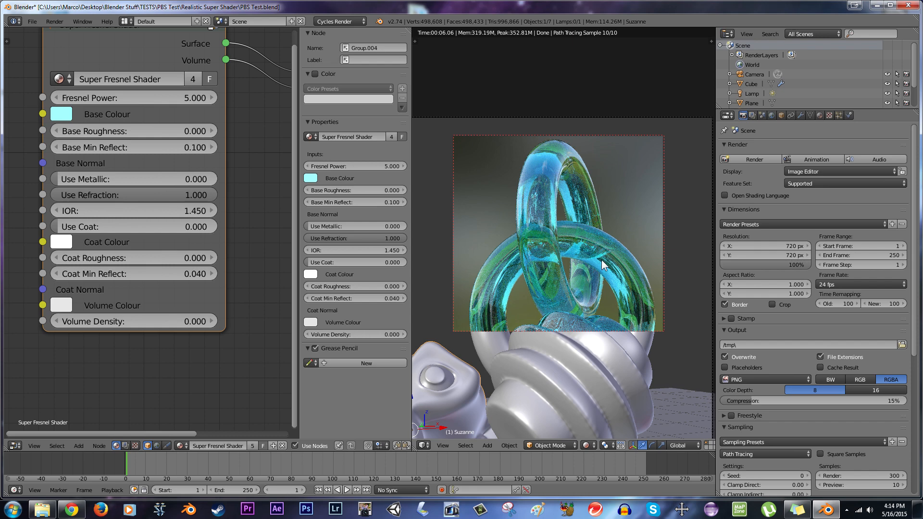
mouse_move(603, 264)
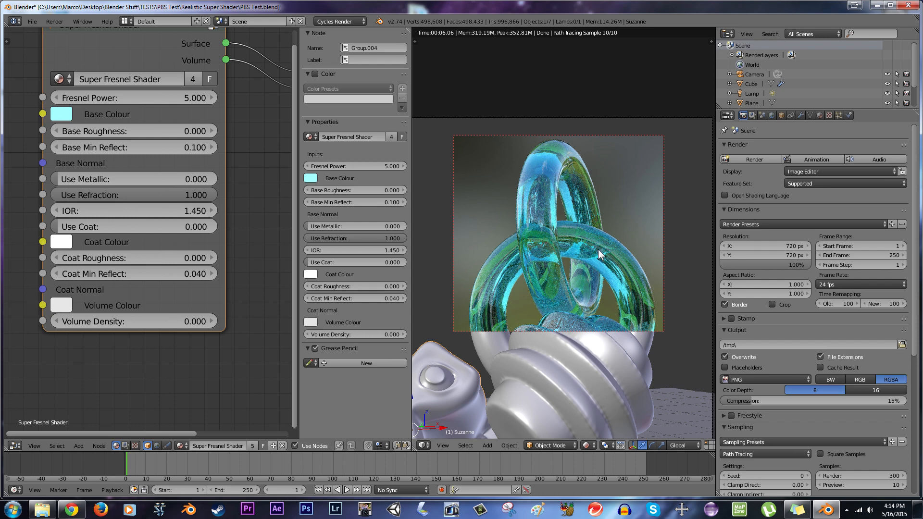
mouse_move(69, 118)
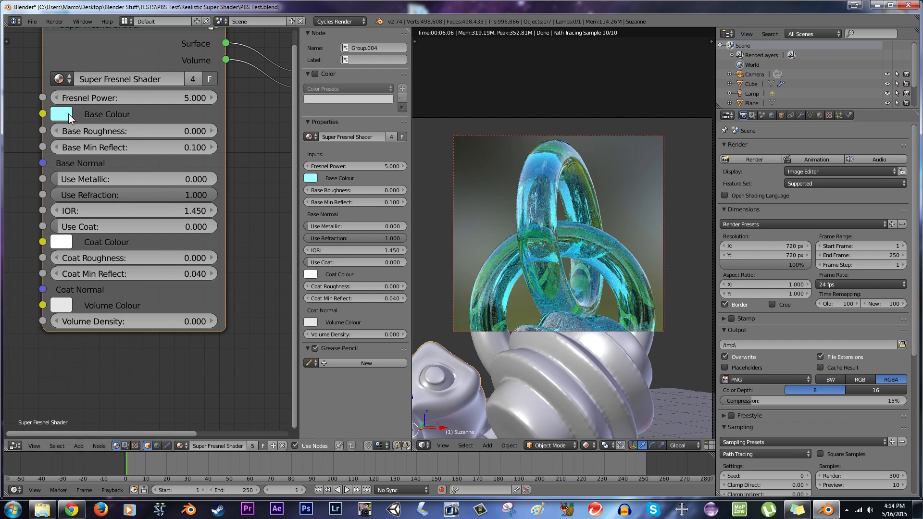
click(61, 113)
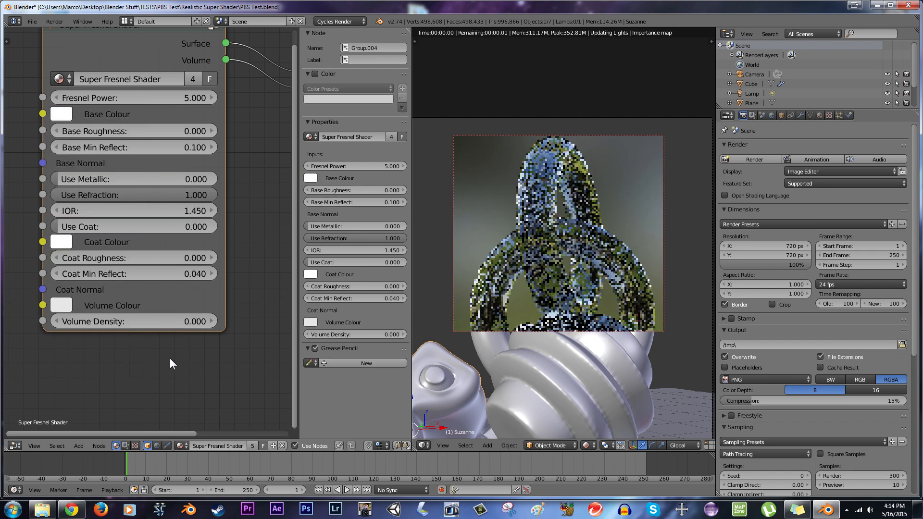
Step: Set the glass volume's Volume Colour tint to black in the colour picker
click(60, 113)
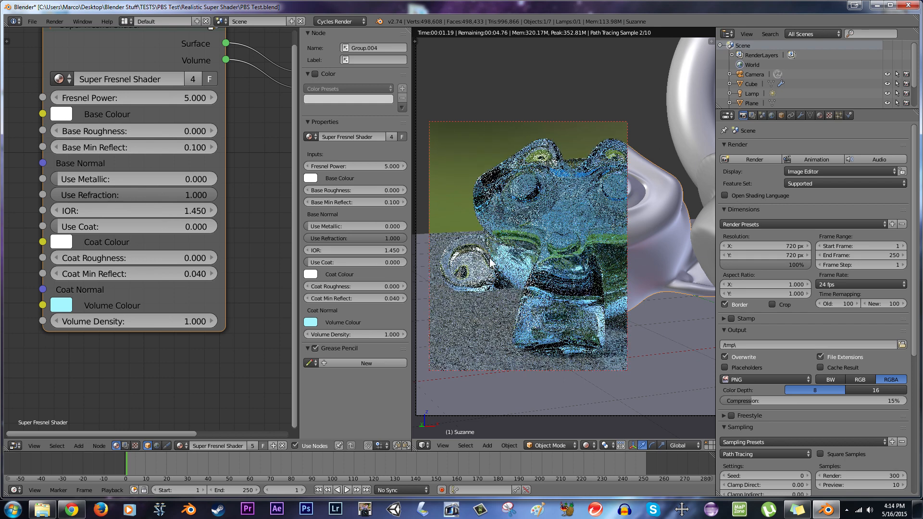
mouse_move(502, 289)
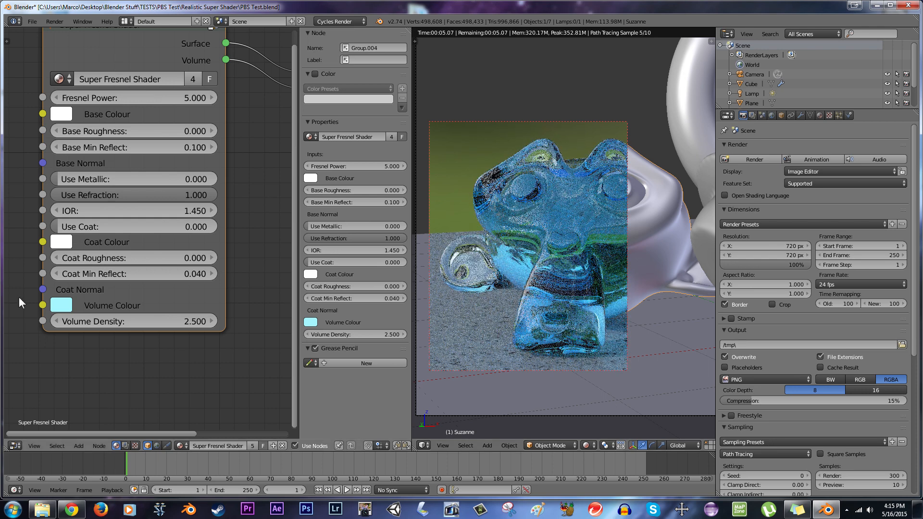
click(61, 114)
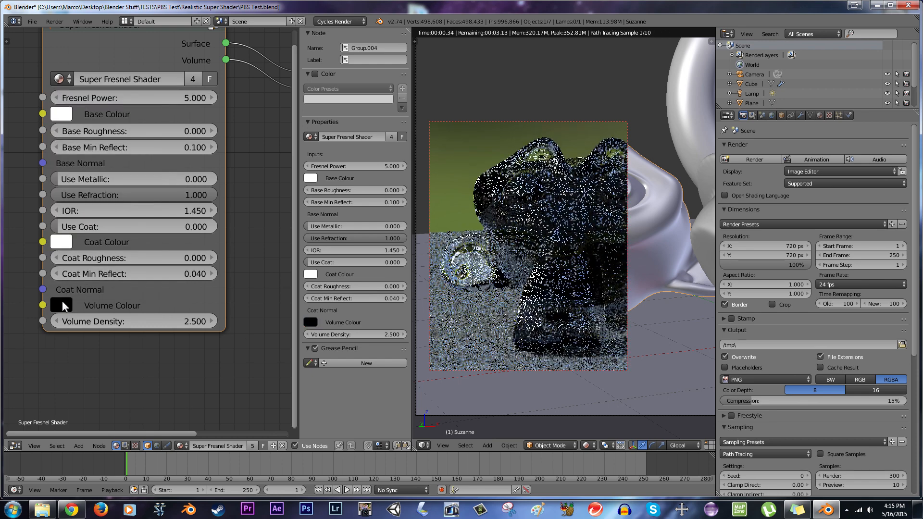
click(60, 305)
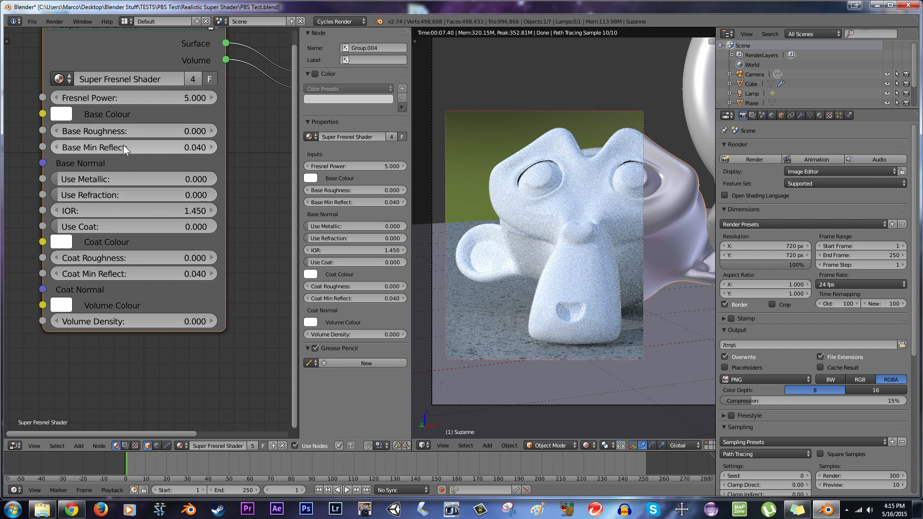
mouse_move(118, 144)
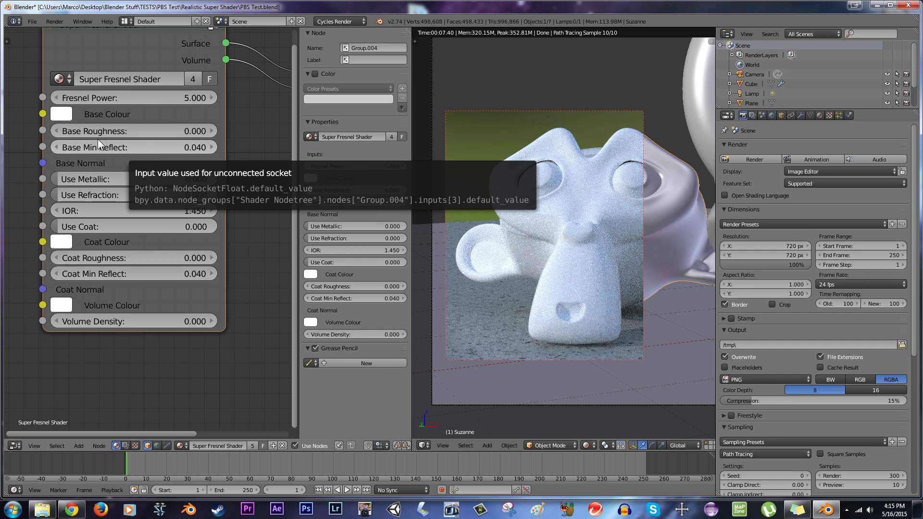
Step: Make Suzanne's material fully metallic and give it a light blue Base Colour
click(133, 179)
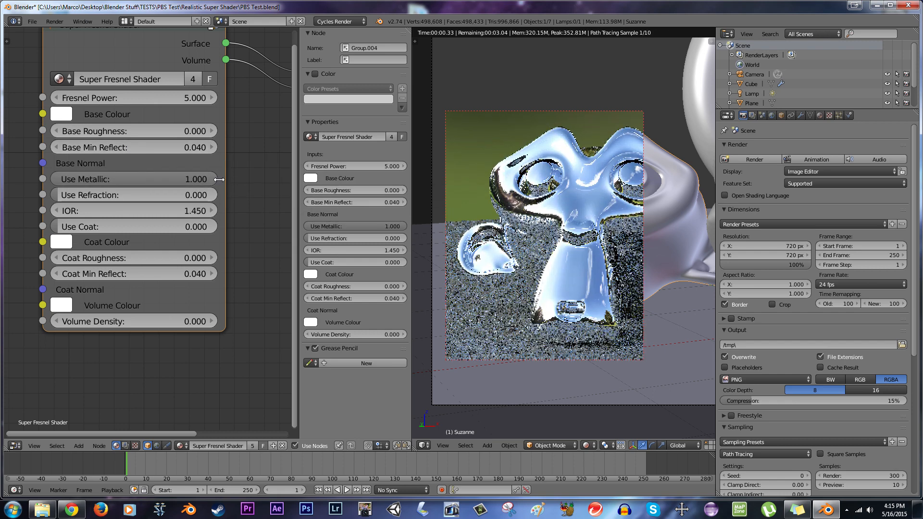
click(59, 113)
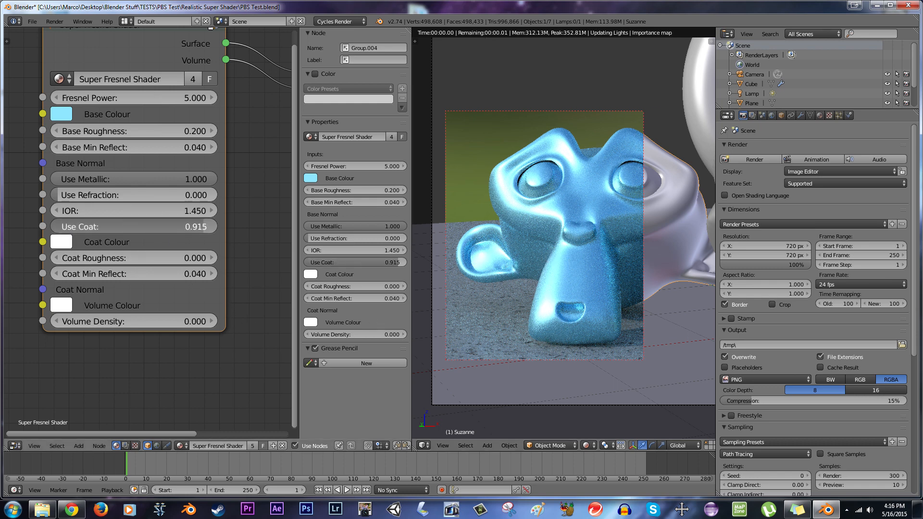
Step: Raise Use Coat to 1.000 on the Super Fresnel Shader node
drag(194, 226, 212, 226)
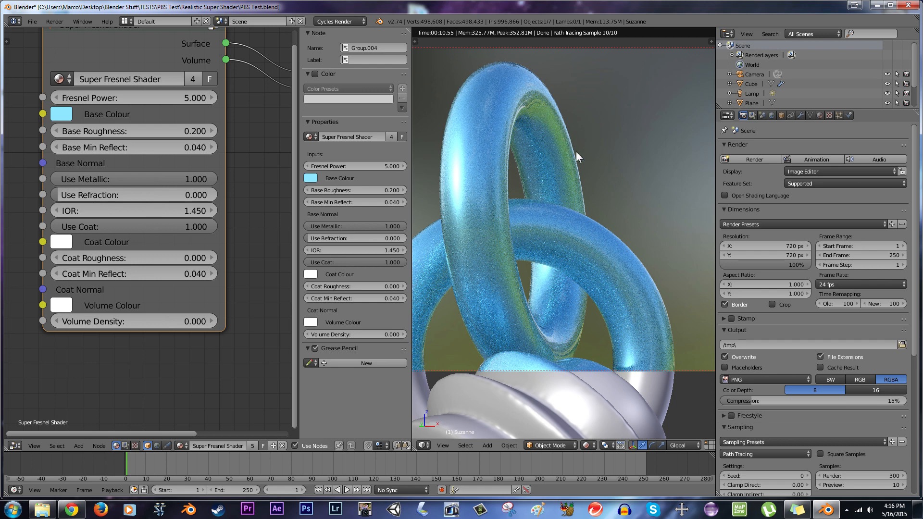
mouse_move(595, 138)
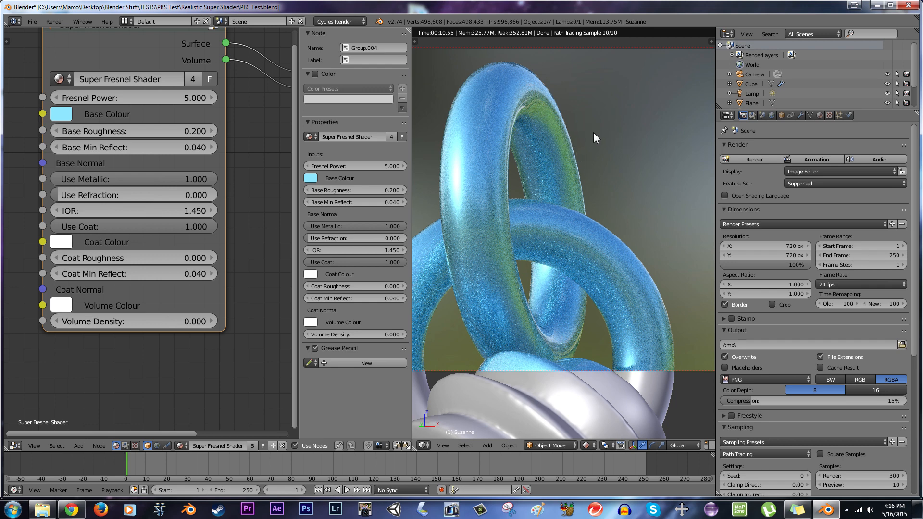
mouse_move(532, 167)
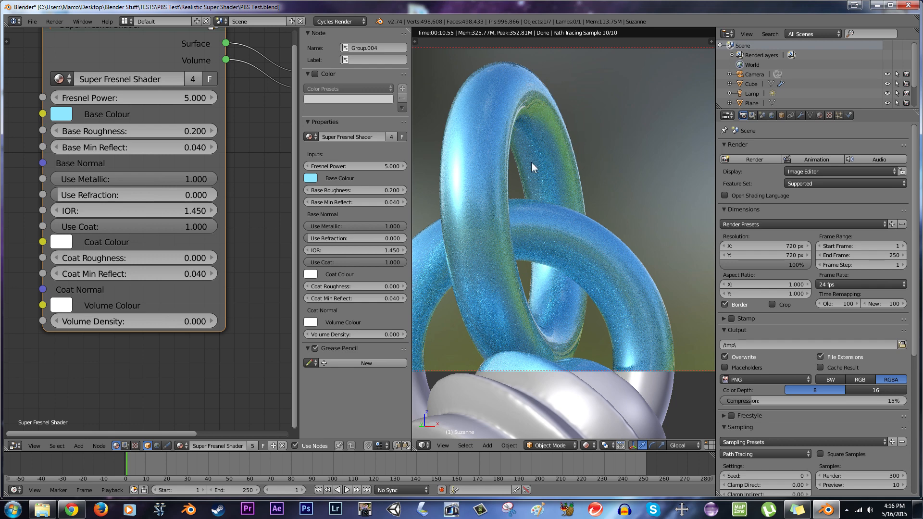
mouse_move(475, 285)
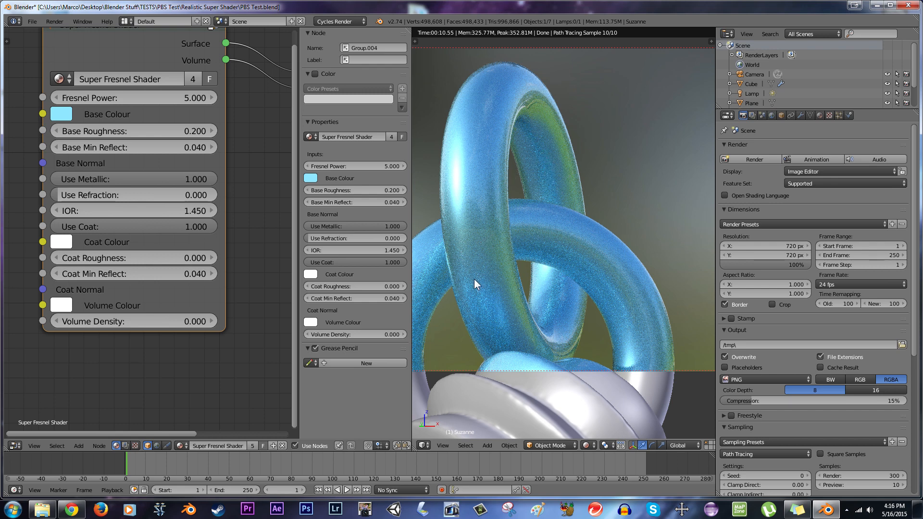
mouse_move(629, 311)
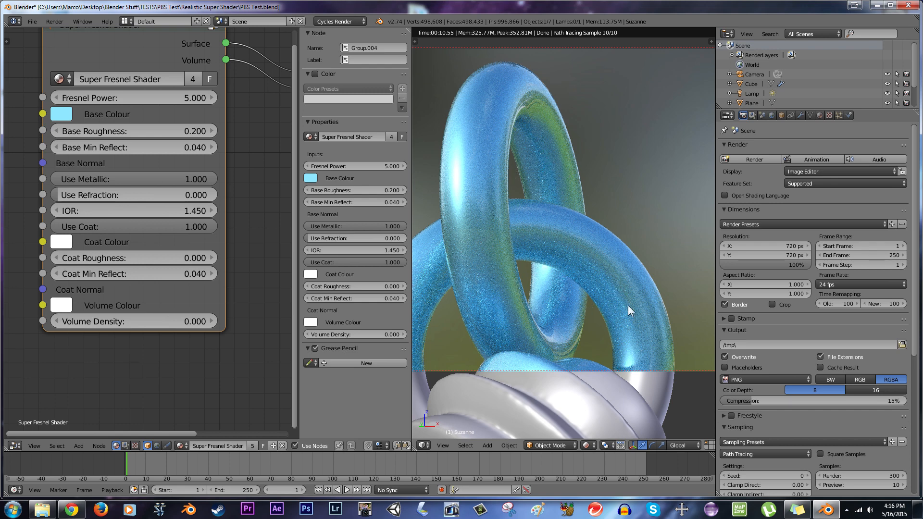
mouse_move(595, 173)
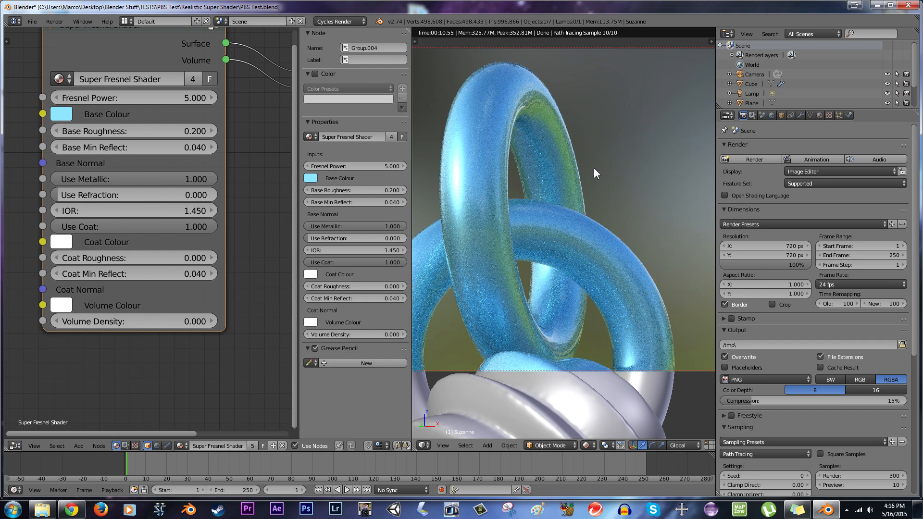
mouse_move(70, 120)
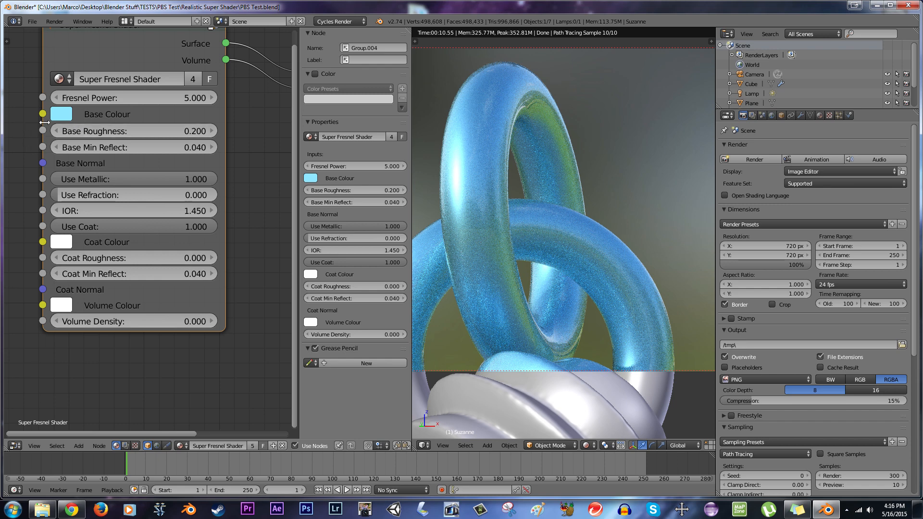
mouse_move(34, 181)
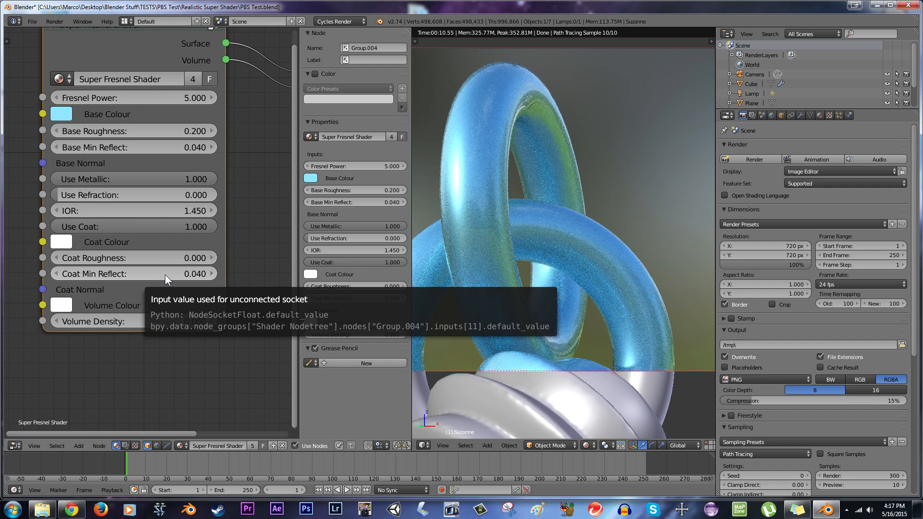
mouse_move(112, 147)
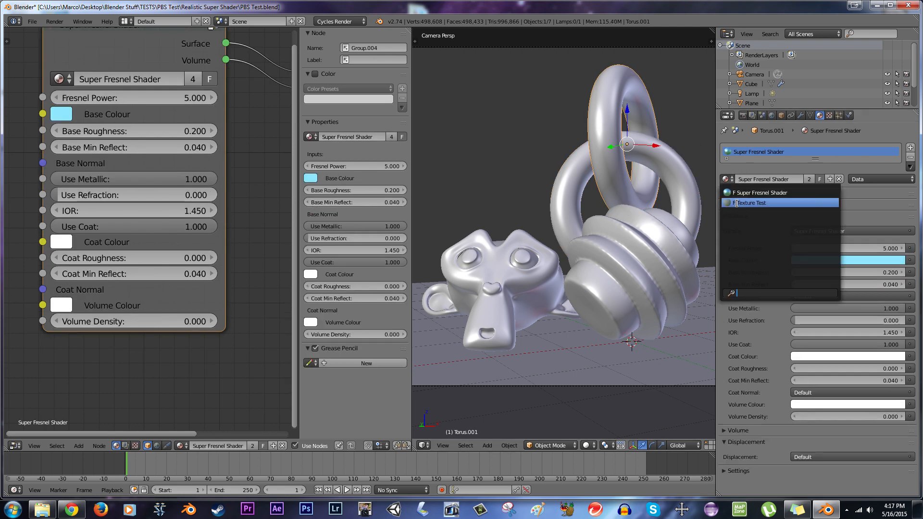
Step: Assign the Texture Test material to the torus from the material browser
click(752, 202)
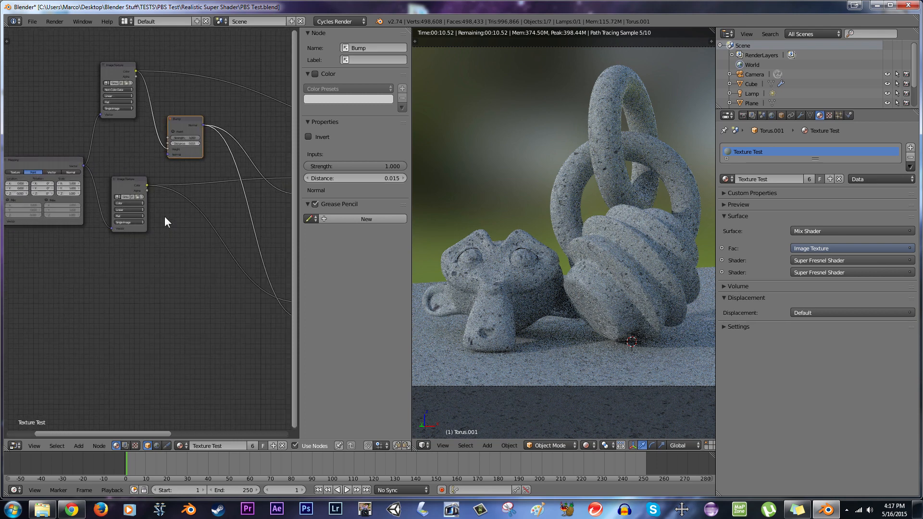
mouse_move(213, 186)
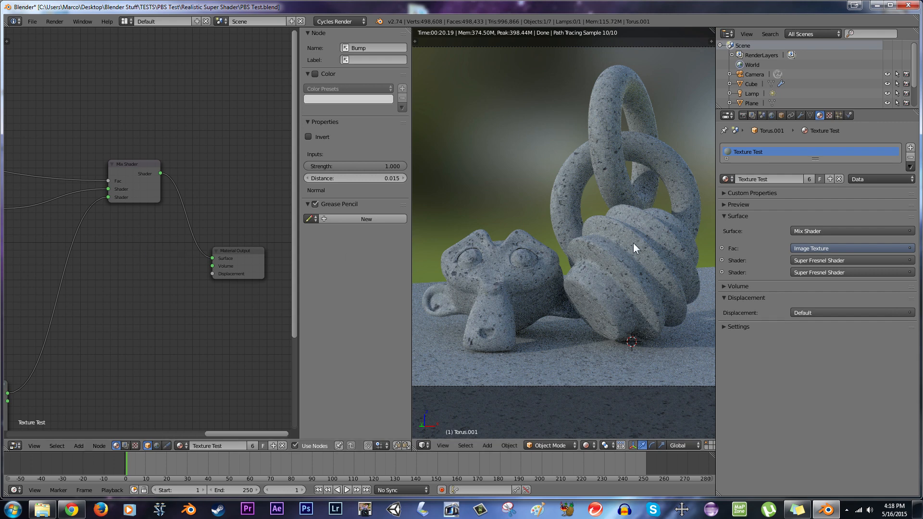
mouse_move(598, 174)
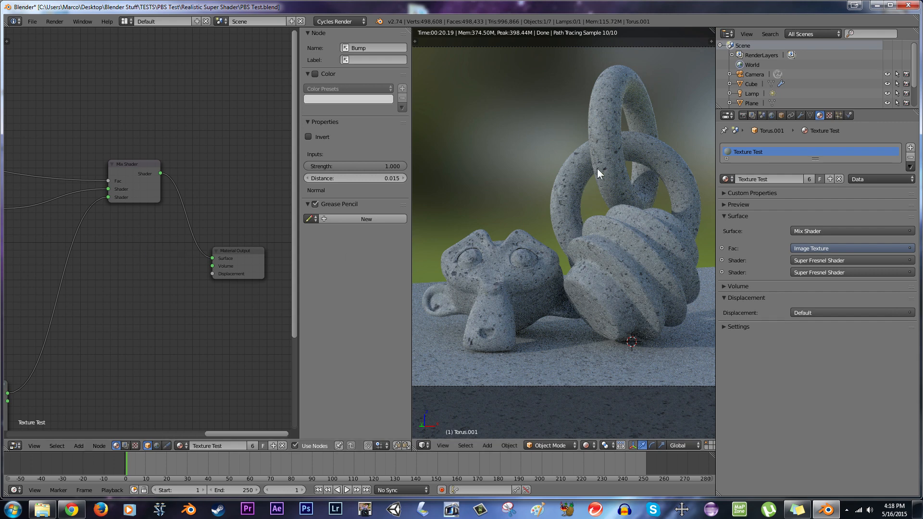
mouse_move(514, 269)
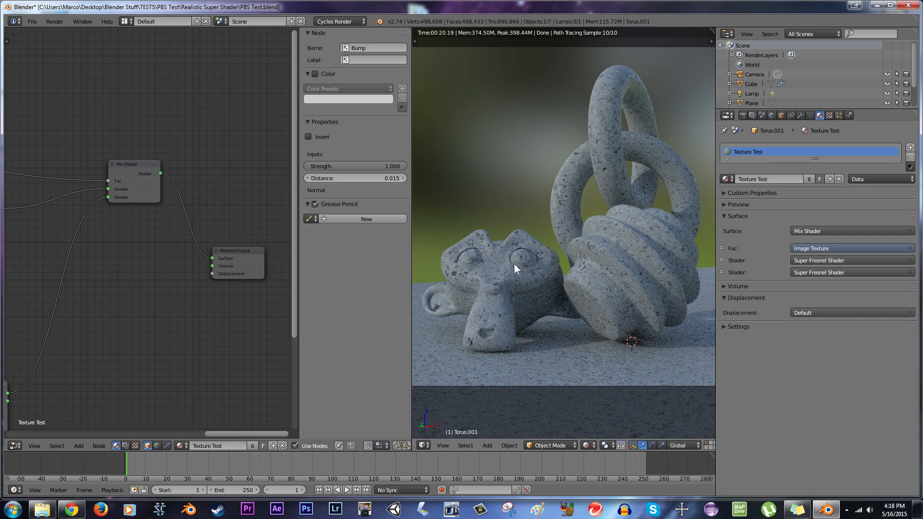
mouse_move(612, 191)
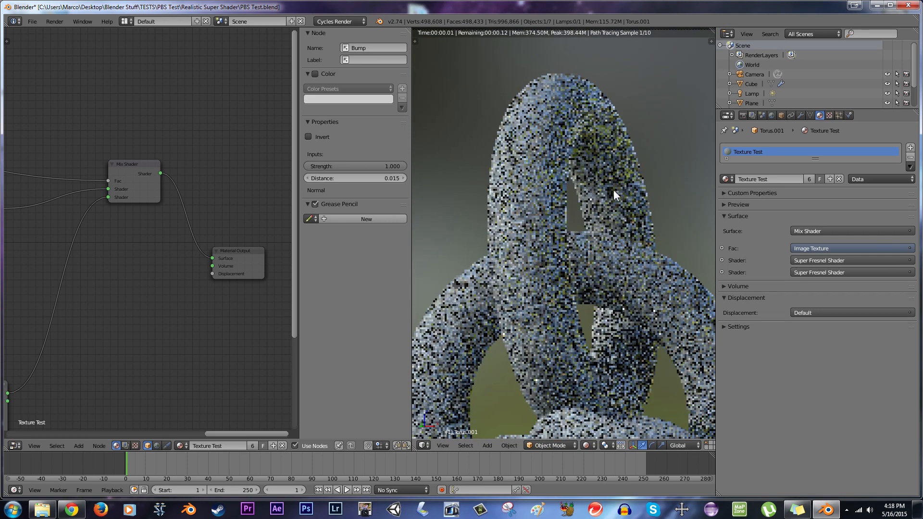
scroll(up, 3)
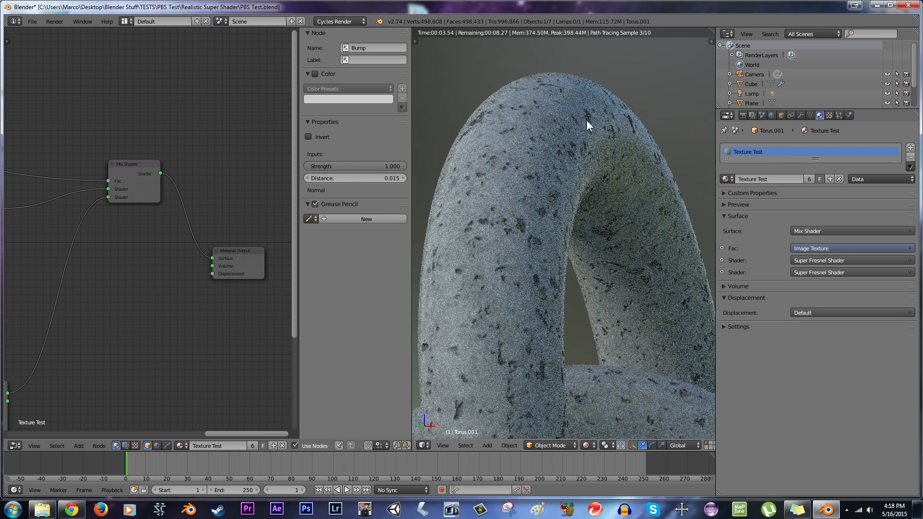
mouse_move(673, 183)
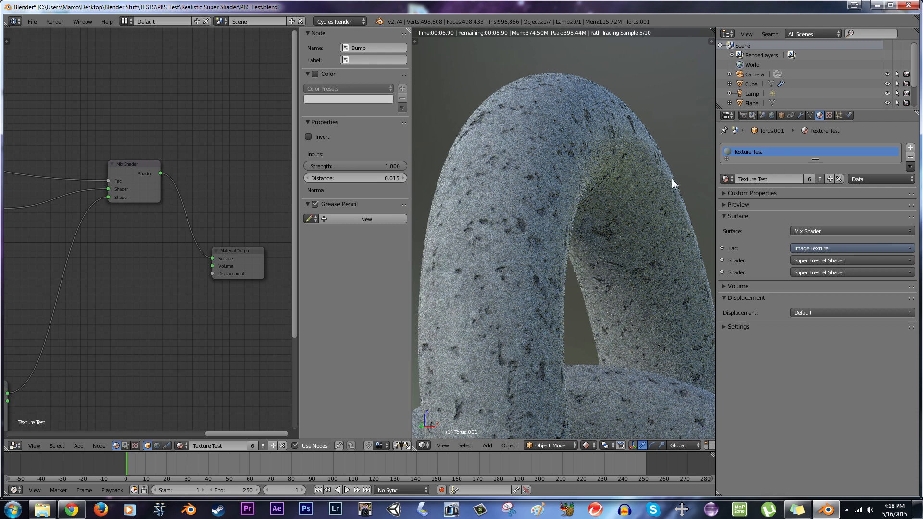
mouse_move(616, 288)
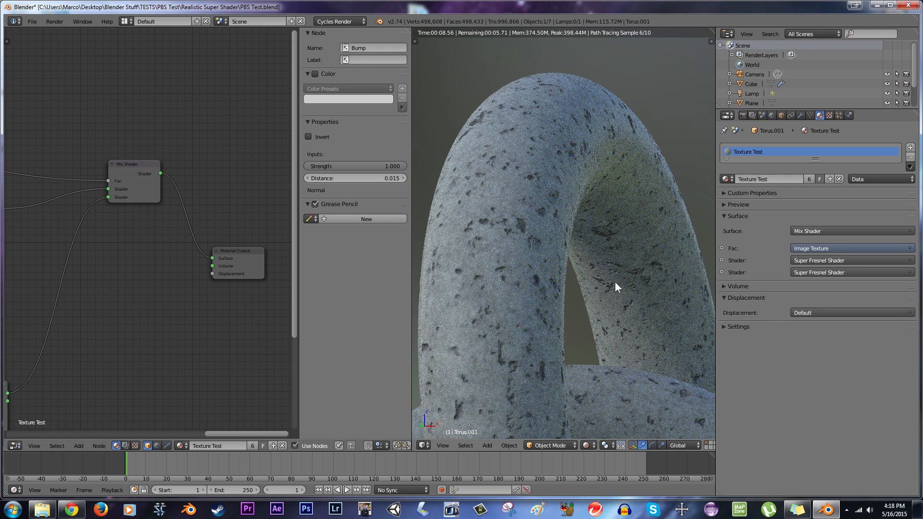
mouse_move(494, 142)
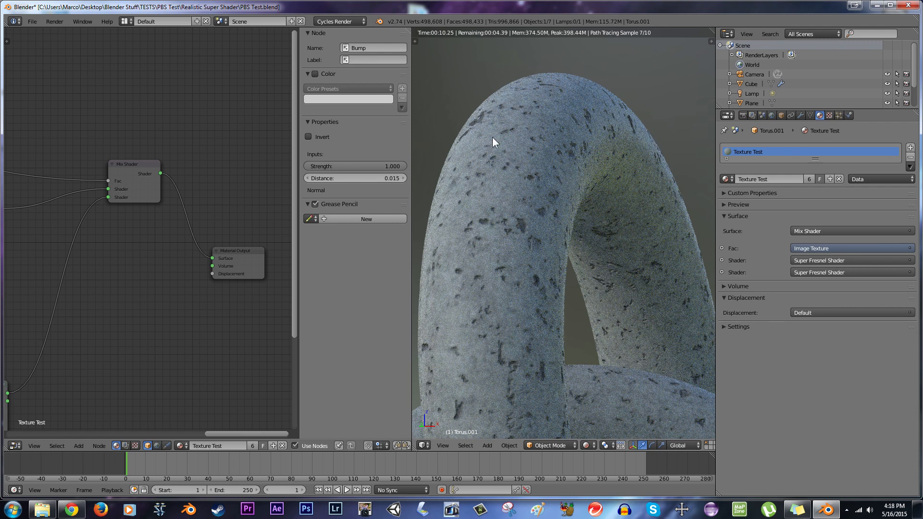